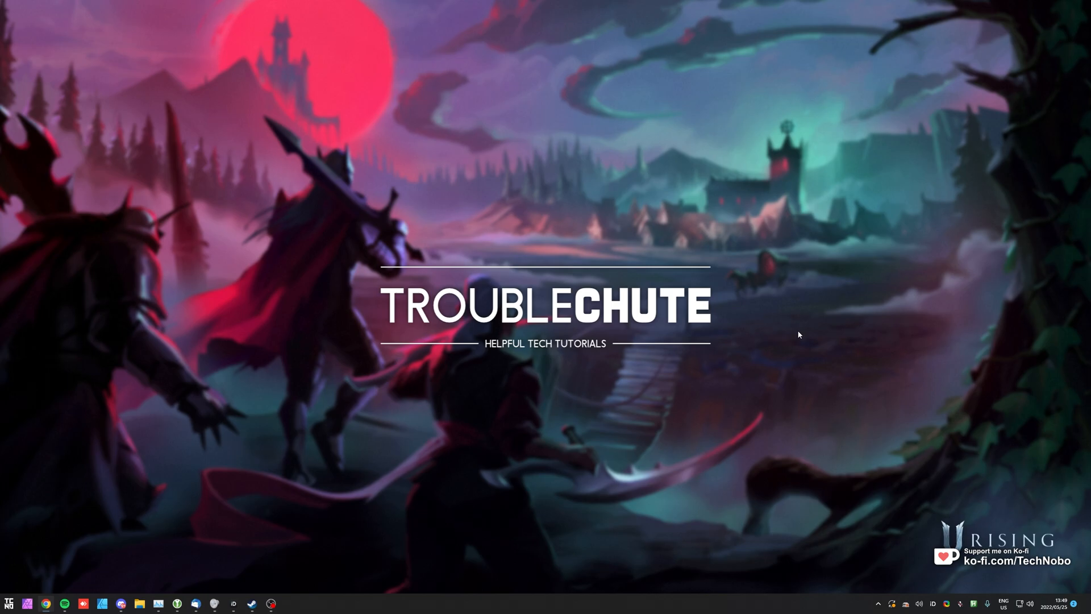
mouse_move(789, 343)
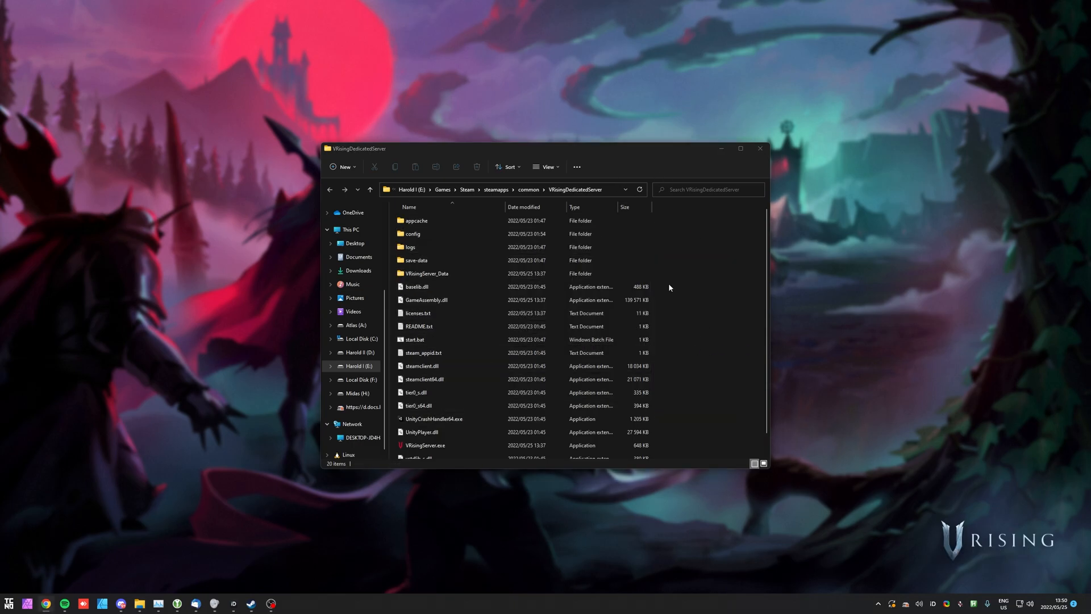
mouse_move(757, 276)
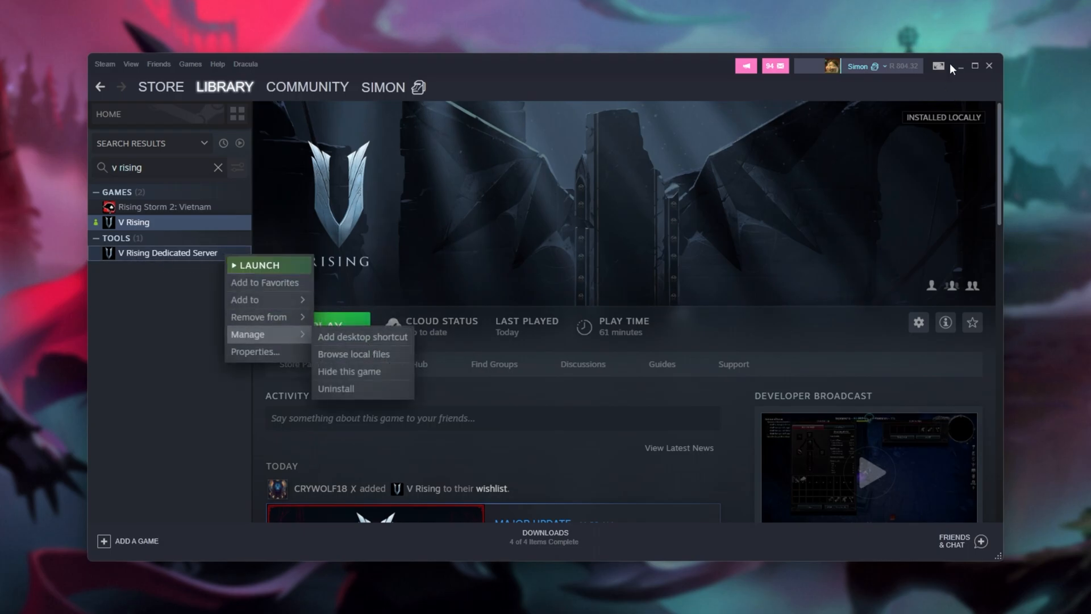
Open the dedicated server's save-data folder from its installed files
left_click(353, 354)
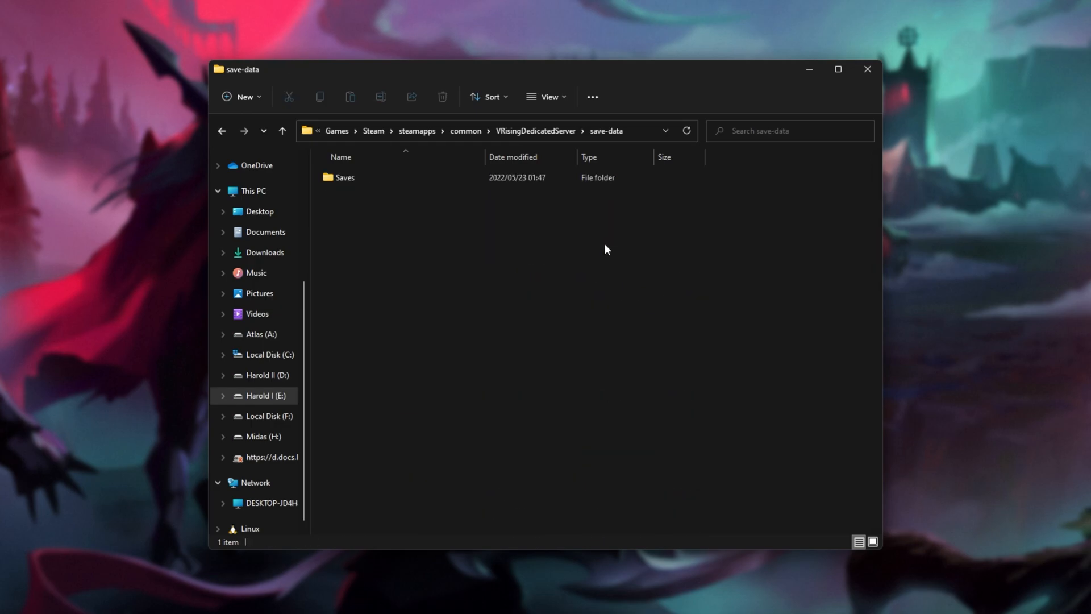
Navigate Saves > v1 > world1, delete the AutoSave folders, and view SessionId.json in Notepad
double_click(345, 177)
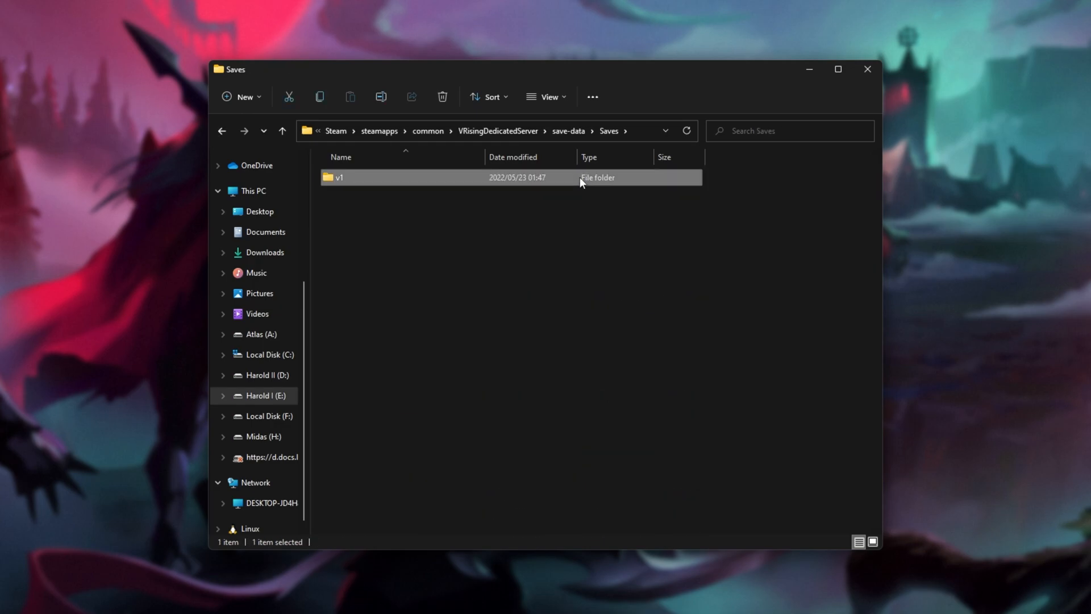
double_click(340, 177)
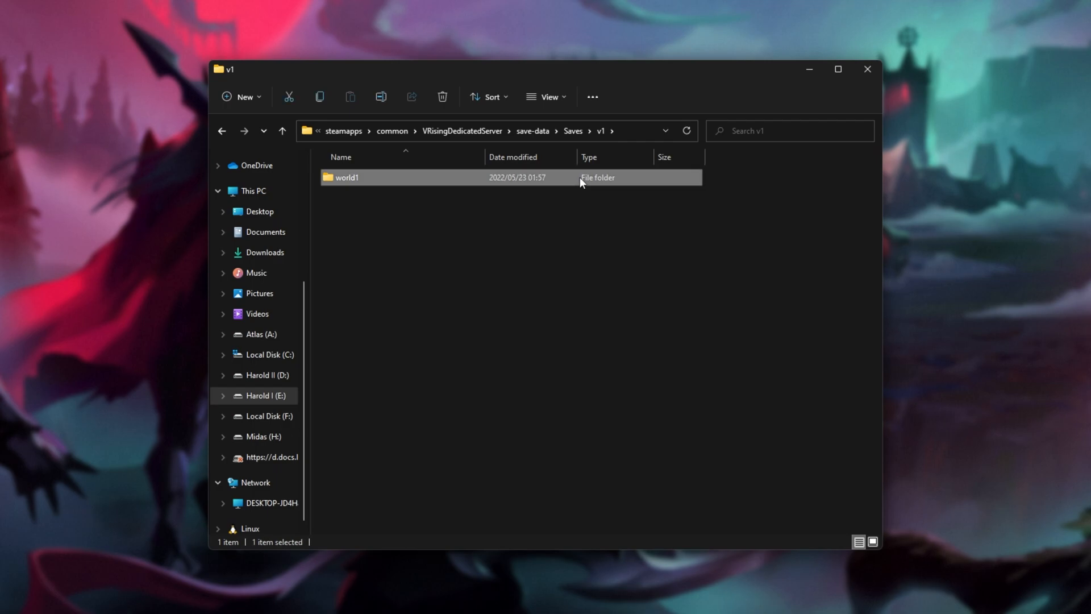
double_click(346, 178)
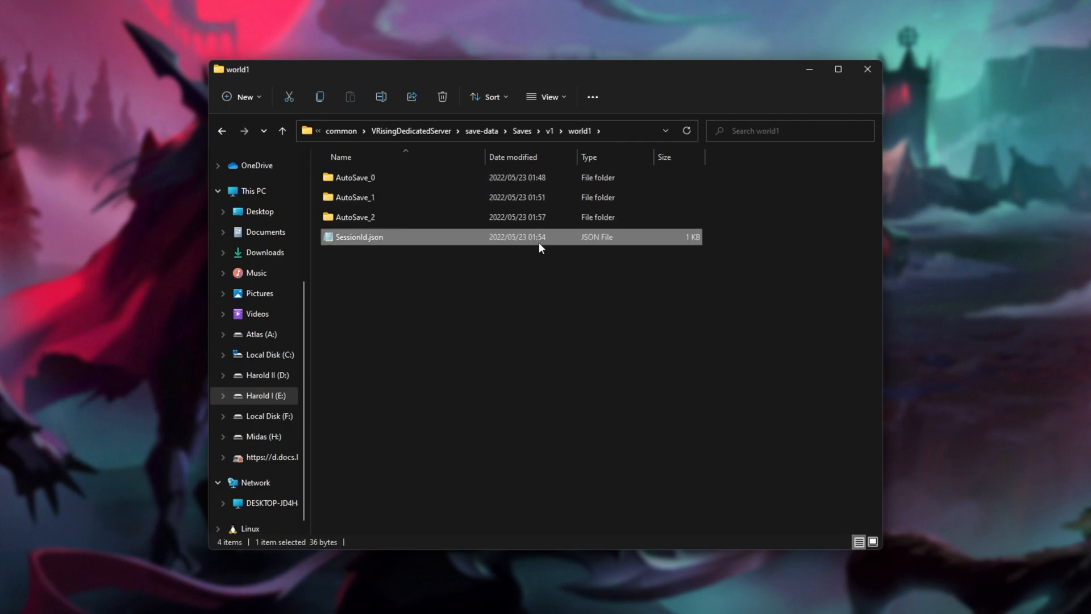
left_click(733, 311)
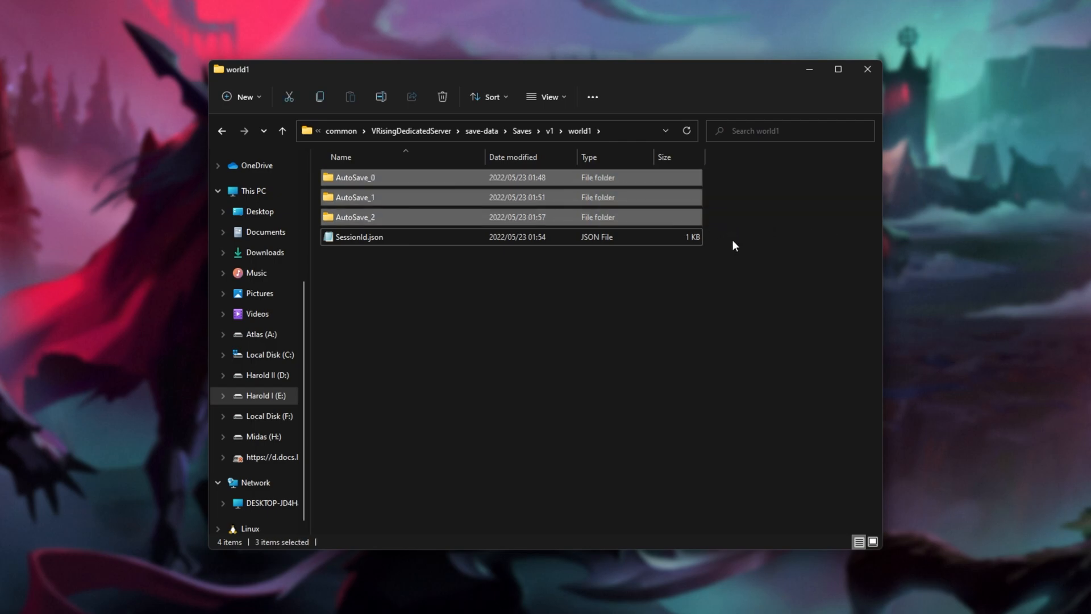
mouse_move(751, 250)
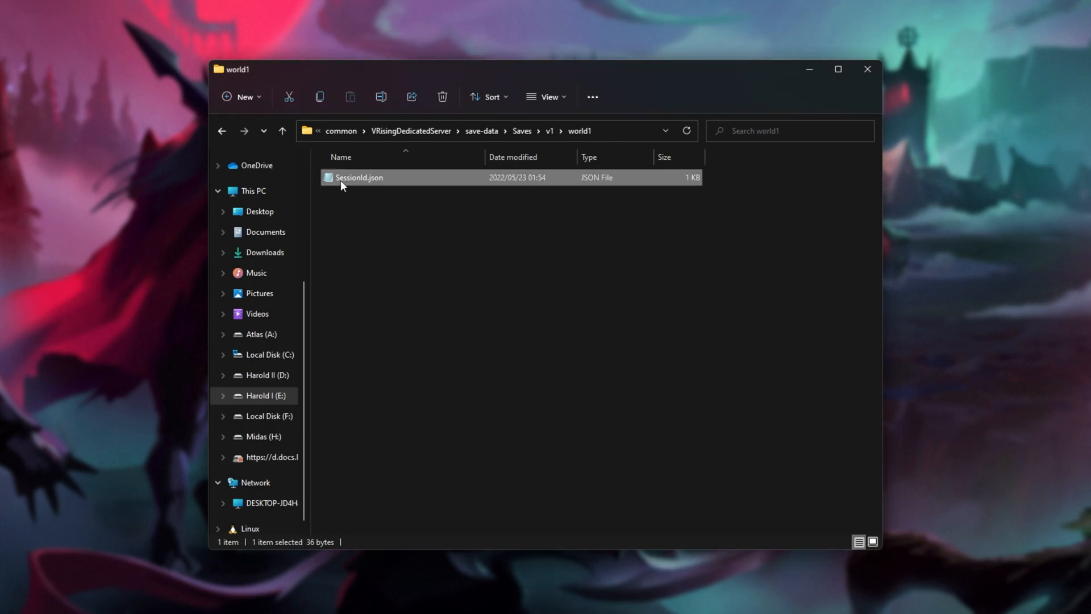
mouse_move(428, 186)
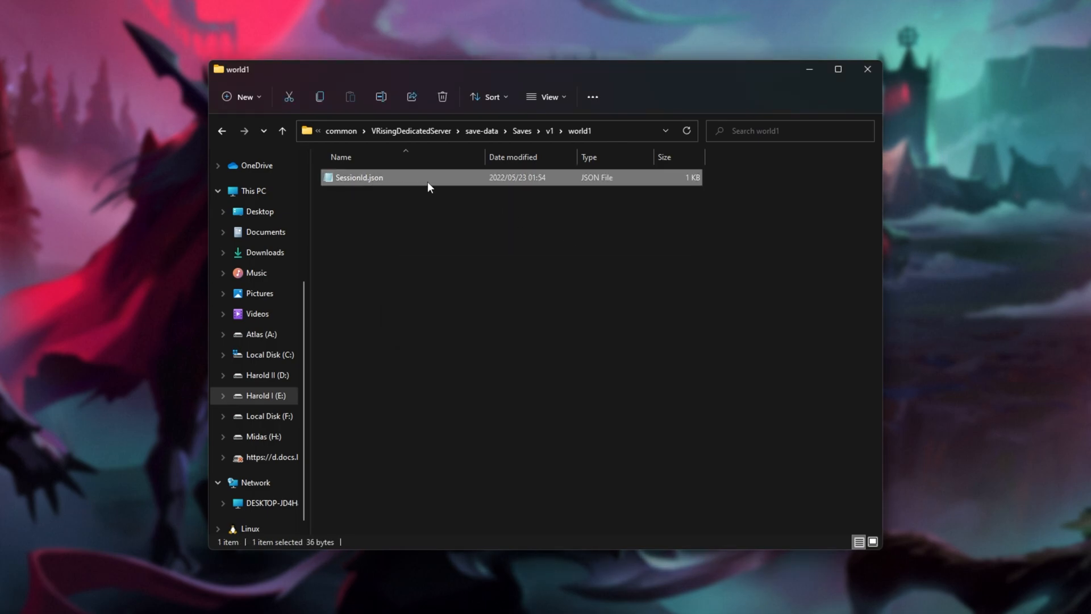
double_click(358, 177)
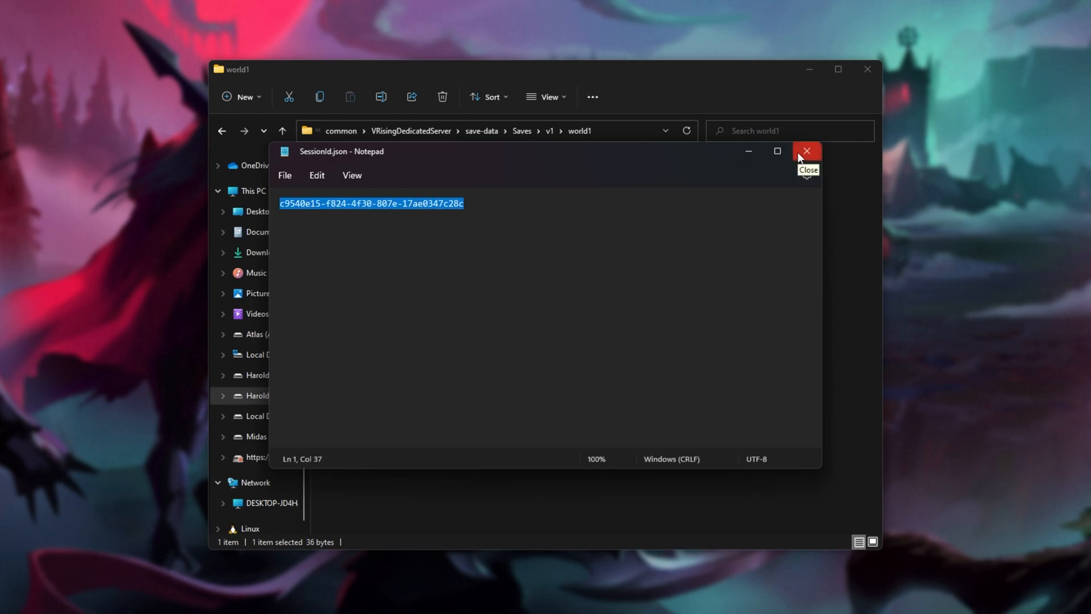
left_click(807, 152)
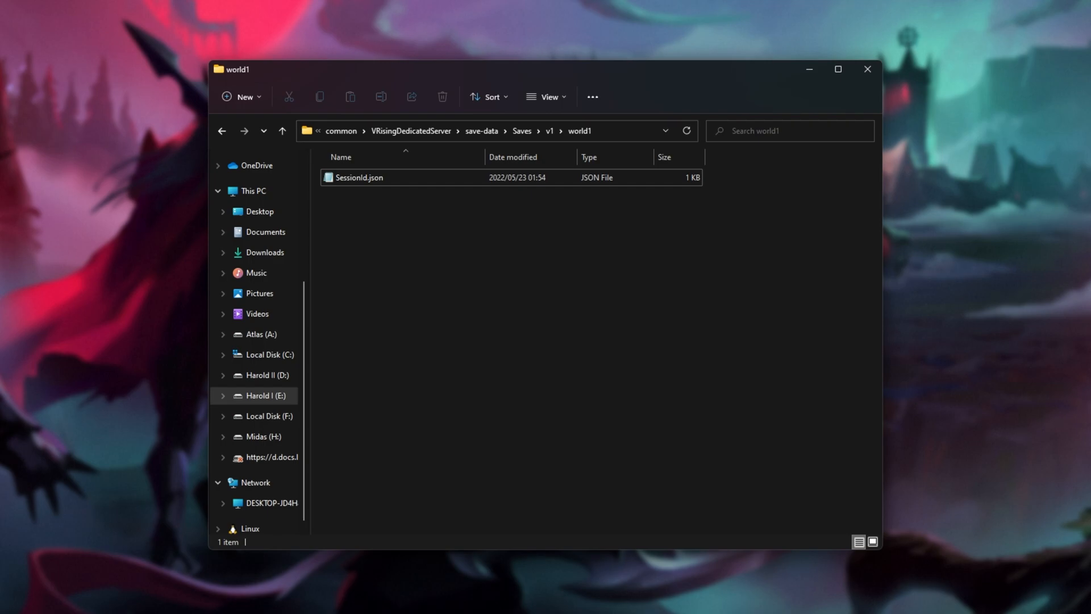
mouse_move(865, 320)
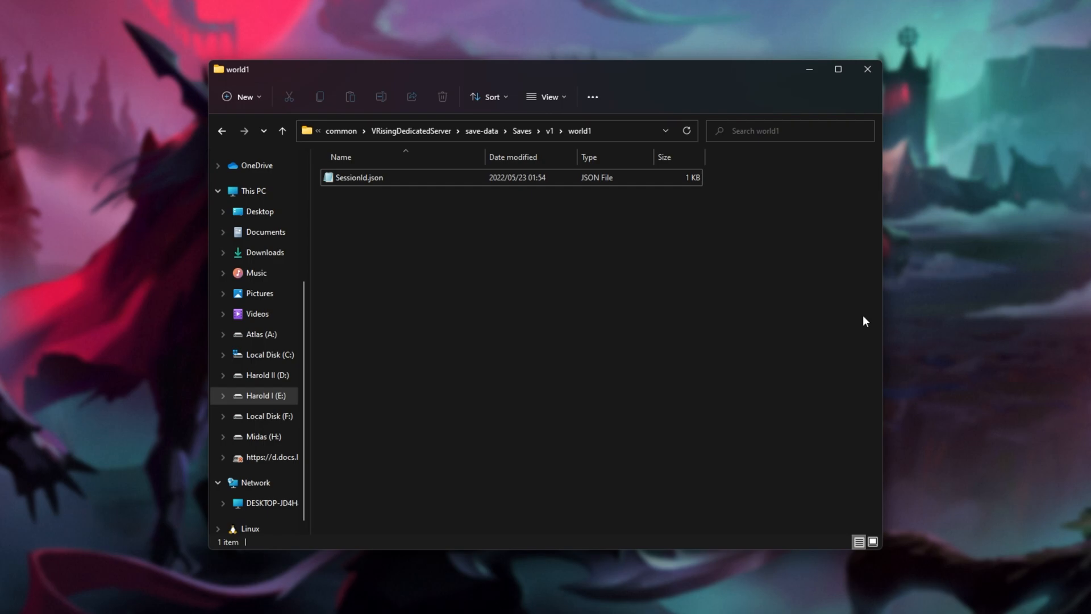
mouse_move(683, 315)
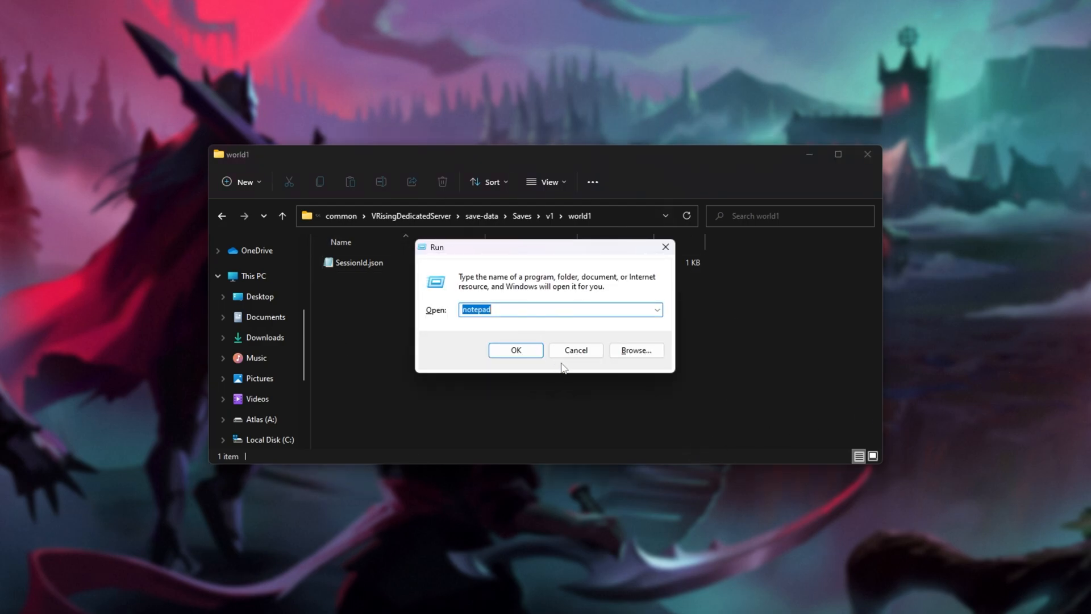
Enter %AppData% as the Run dialog location using the suggestion list
type("%AppDa")
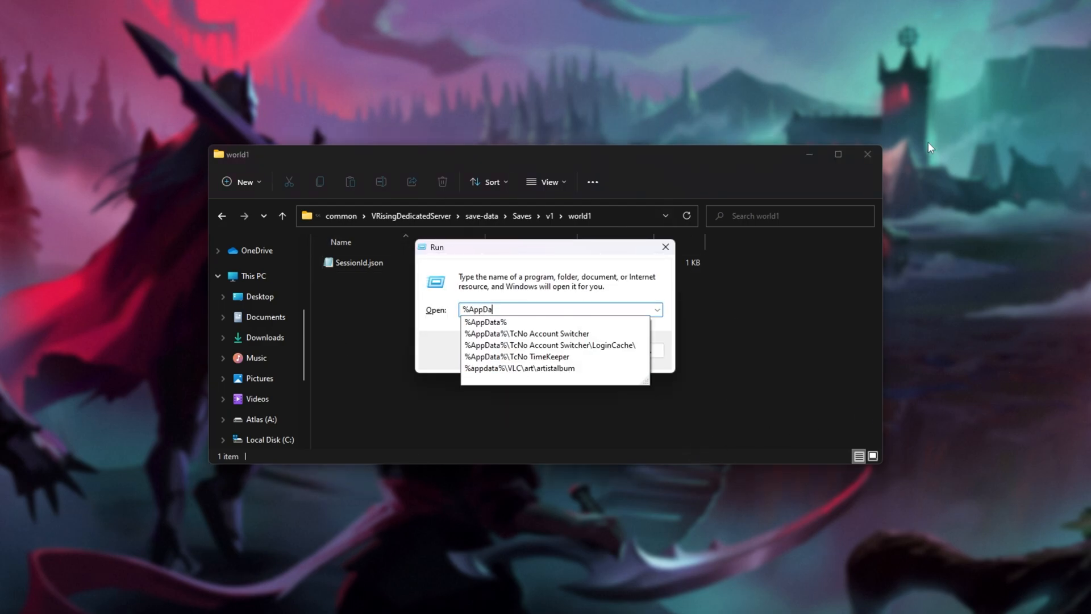
left_click(485, 321)
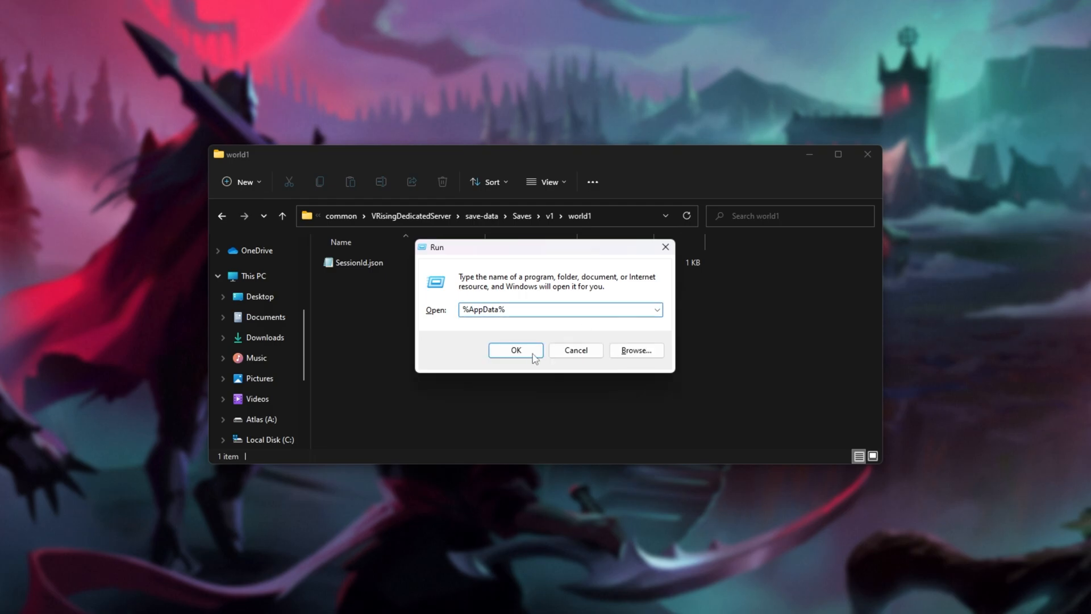
Enable showing hidden files, folders and drives through Folder Options
left_click(514, 350)
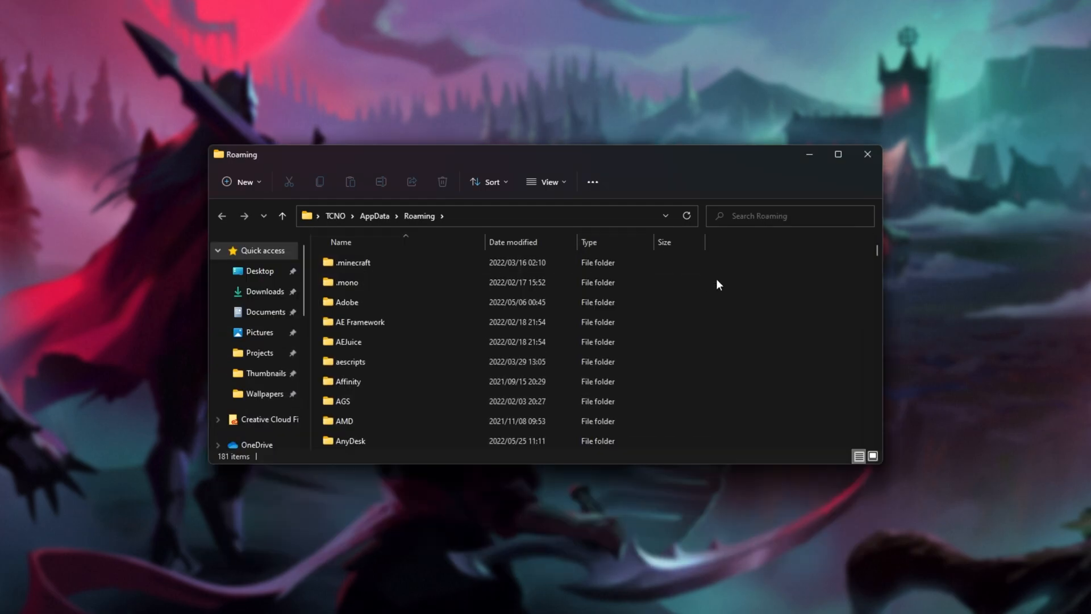
mouse_move(652, 166)
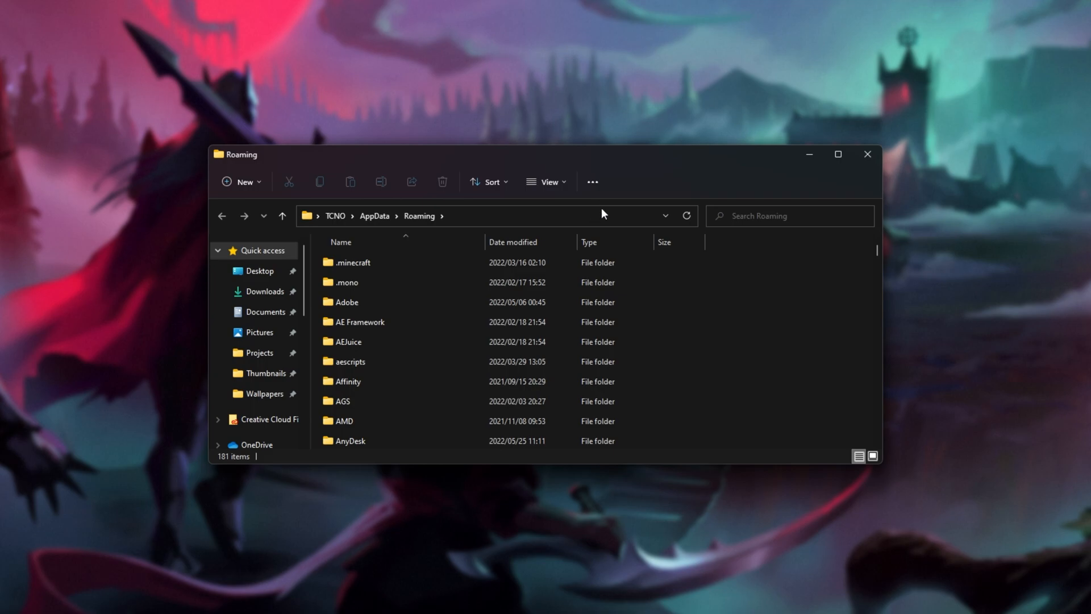
mouse_move(523, 160)
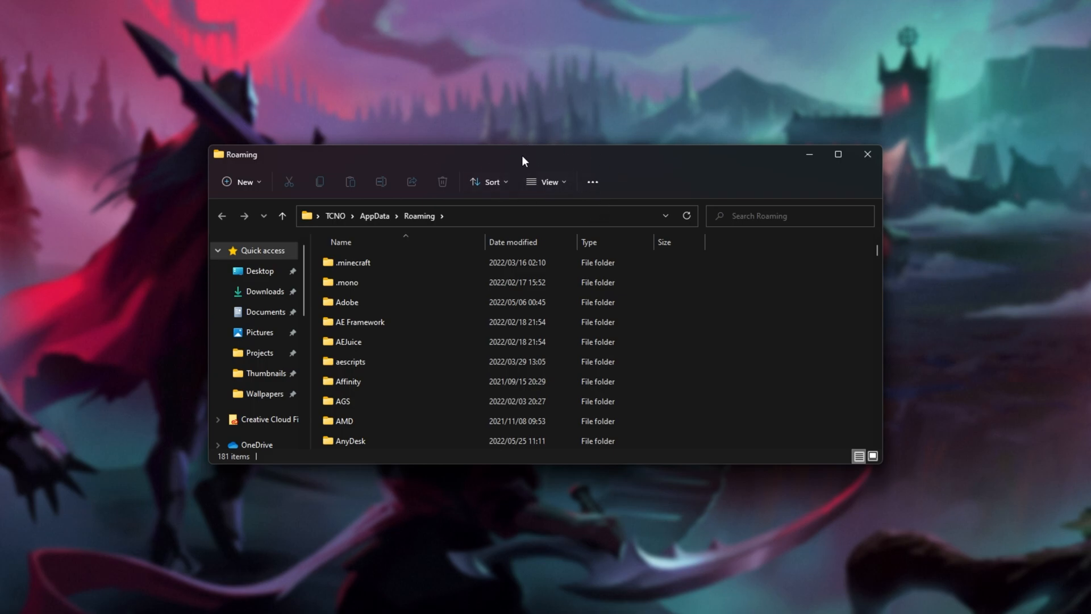
mouse_move(534, 162)
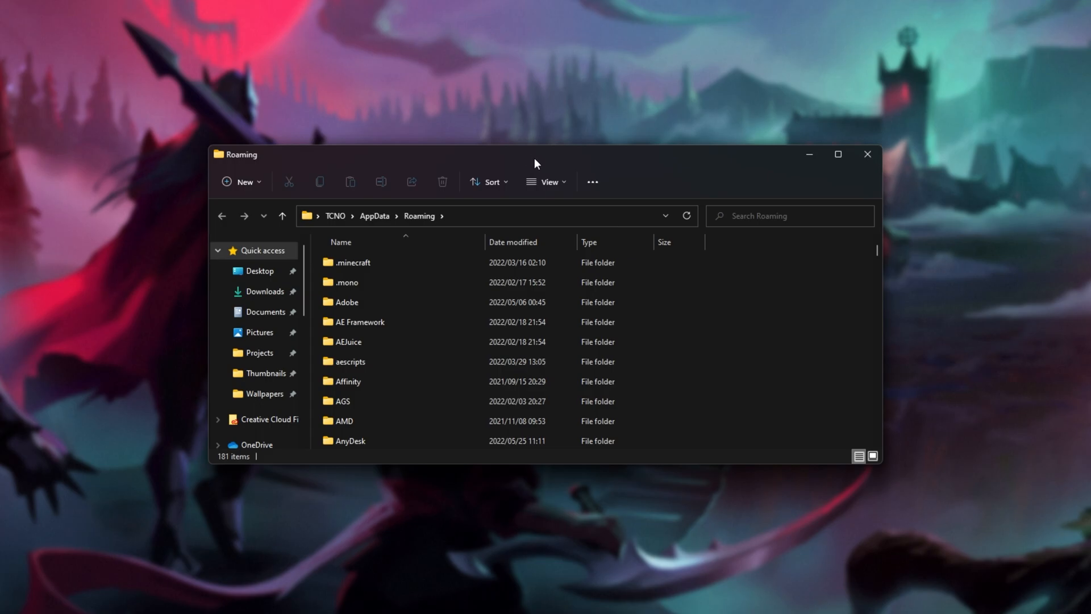
mouse_move(592, 182)
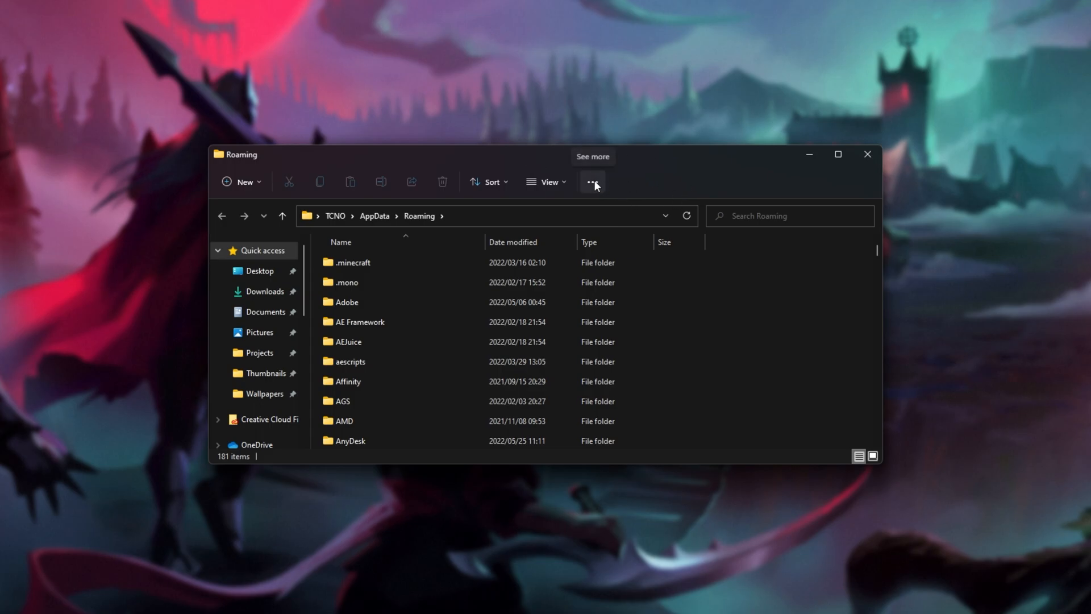
left_click(592, 182)
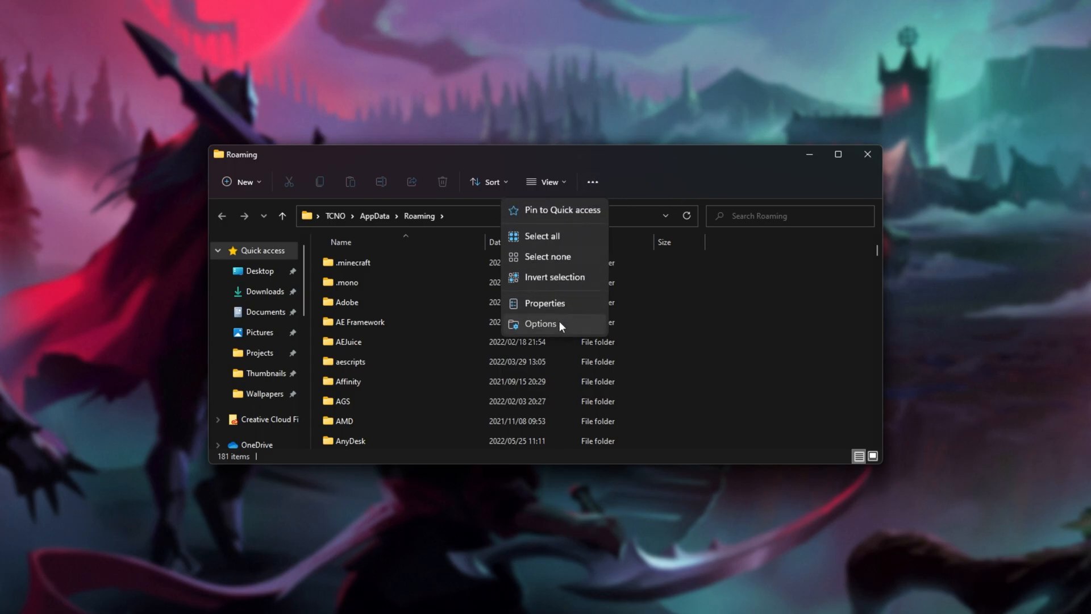
left_click(539, 324)
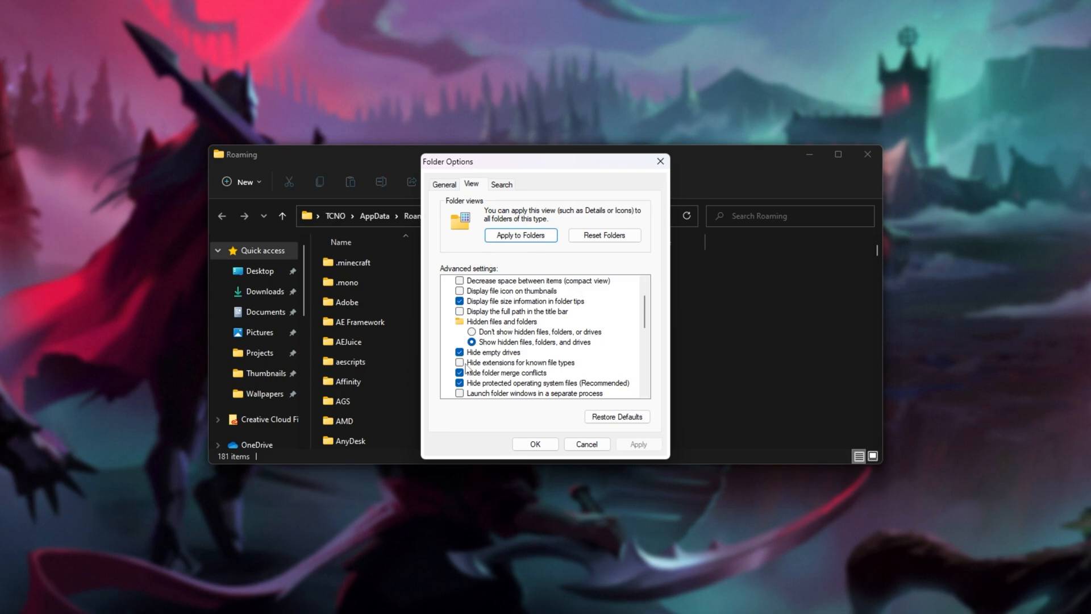
left_click(534, 445)
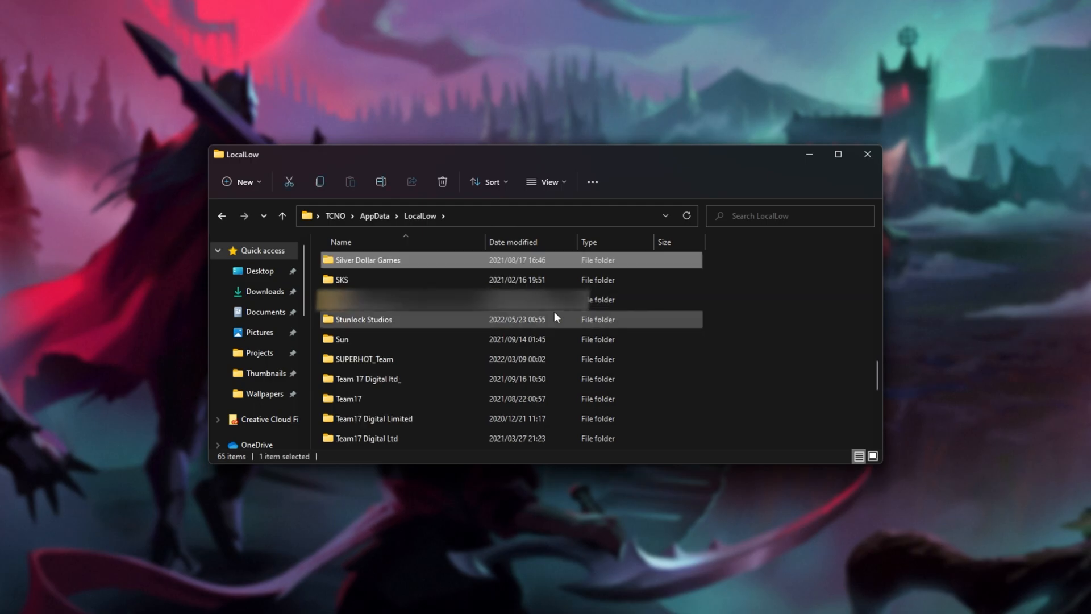
Navigate Stunlock Studios > VRising to the single-player world's GUID save folder
double_click(362, 318)
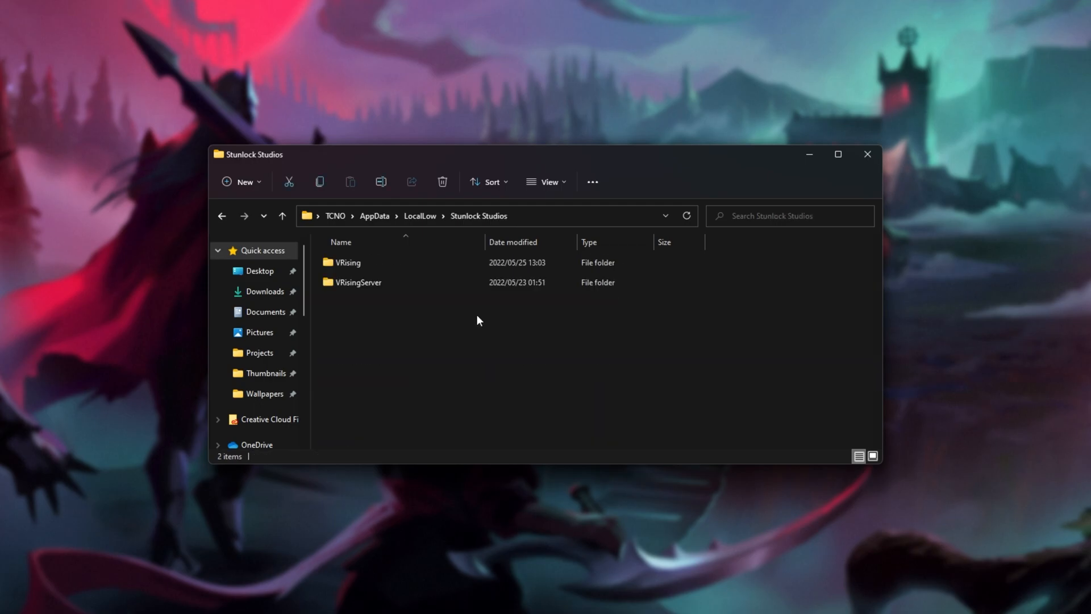
double_click(347, 262)
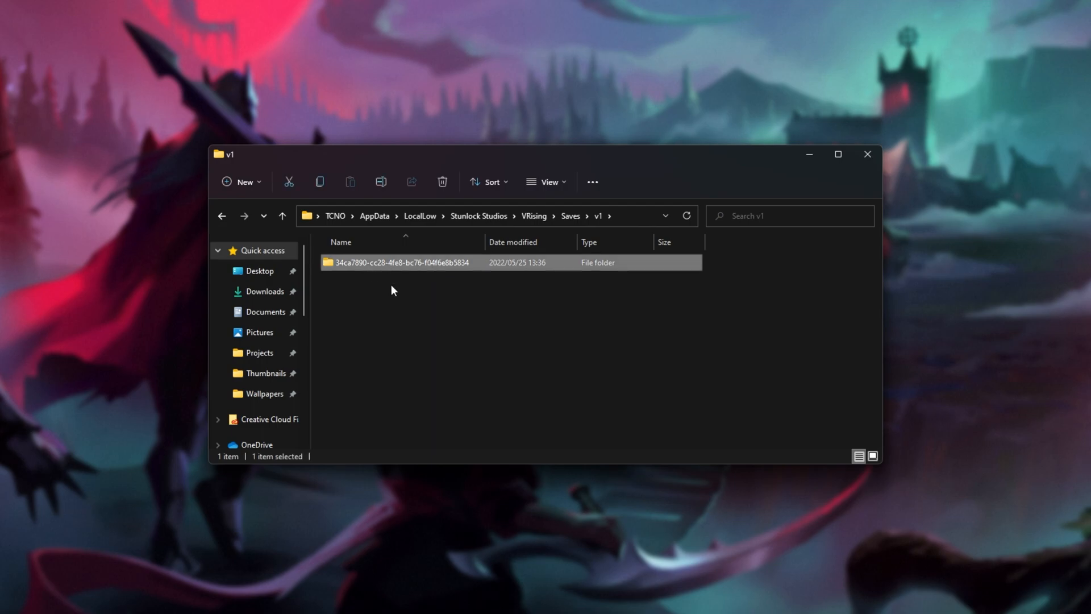
mouse_move(518, 271)
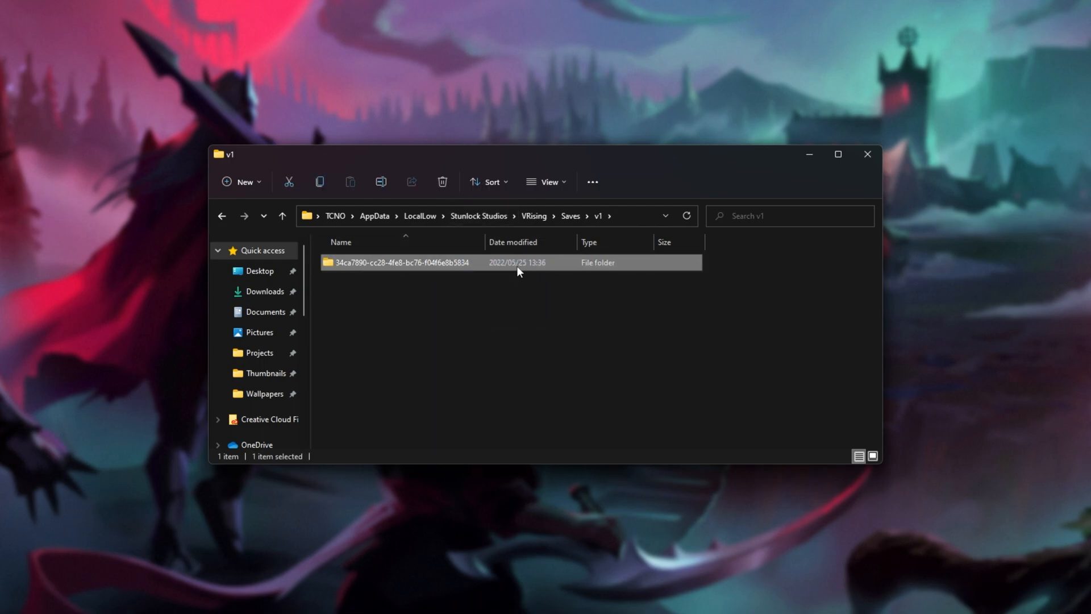
double_click(401, 262)
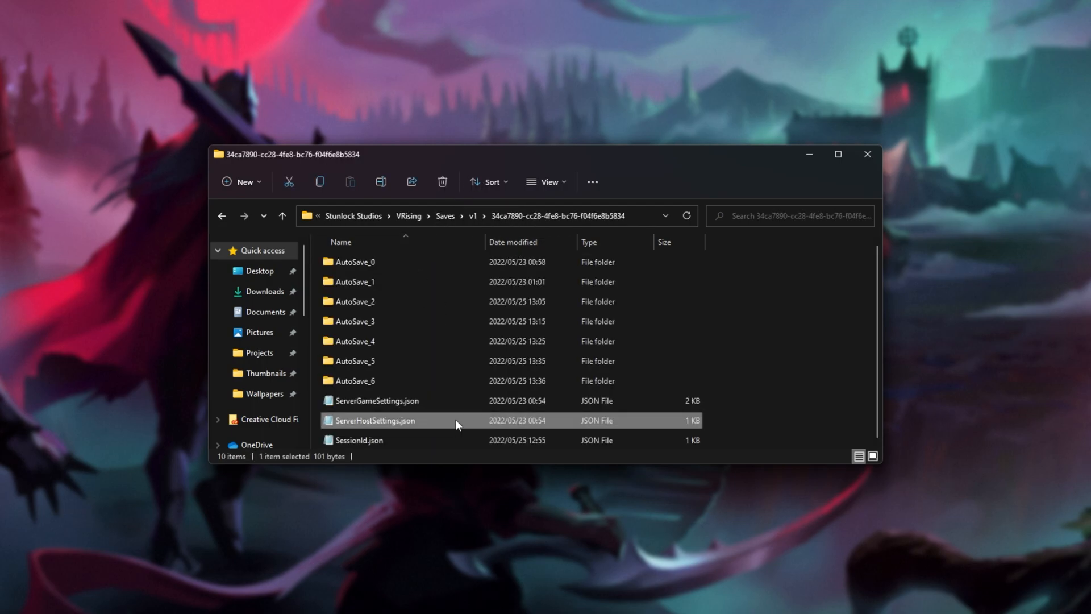
double_click(375, 419)
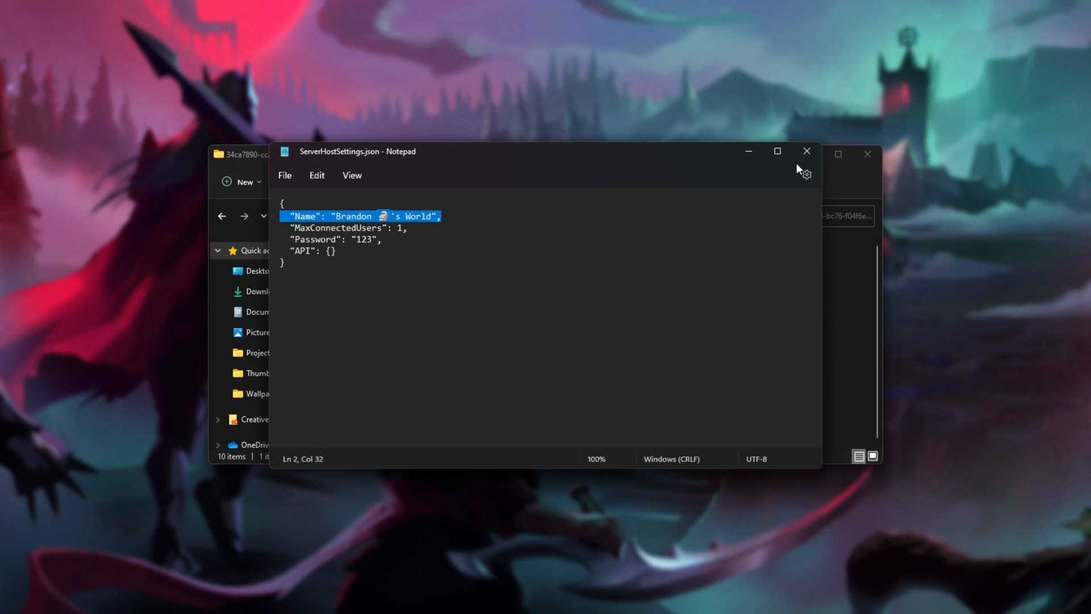
left_click(806, 151)
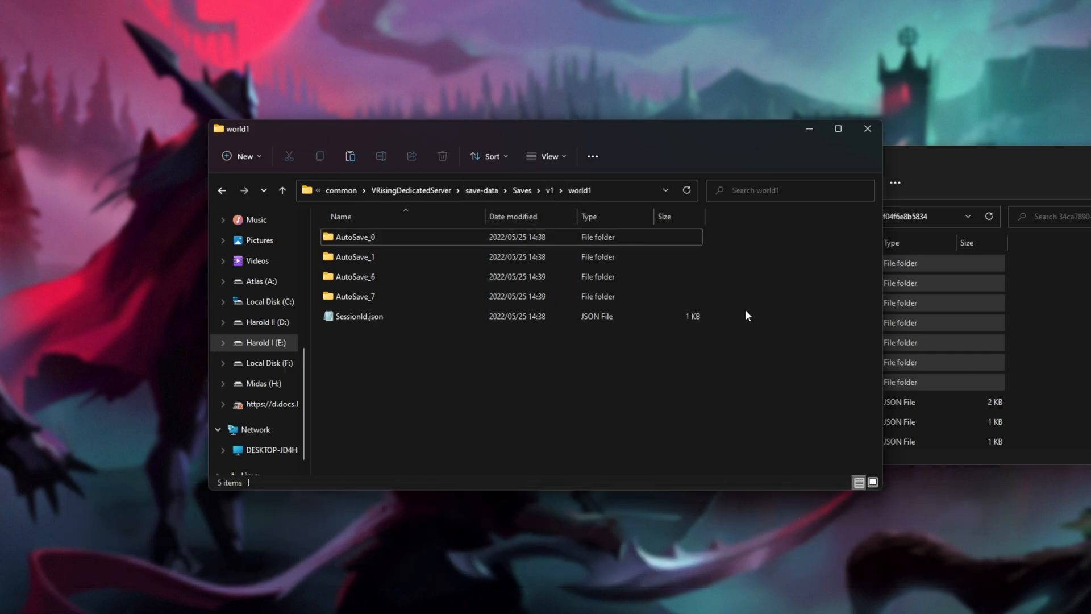
Permanently delete the server's four old AutoSave folders in world1
left_click(442, 156)
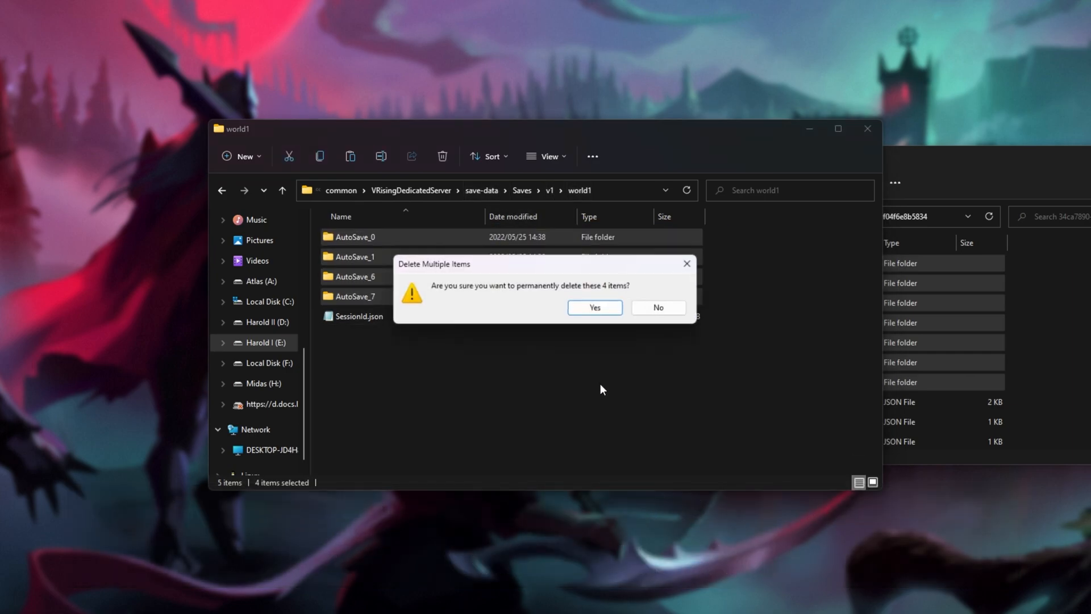
left_click(593, 308)
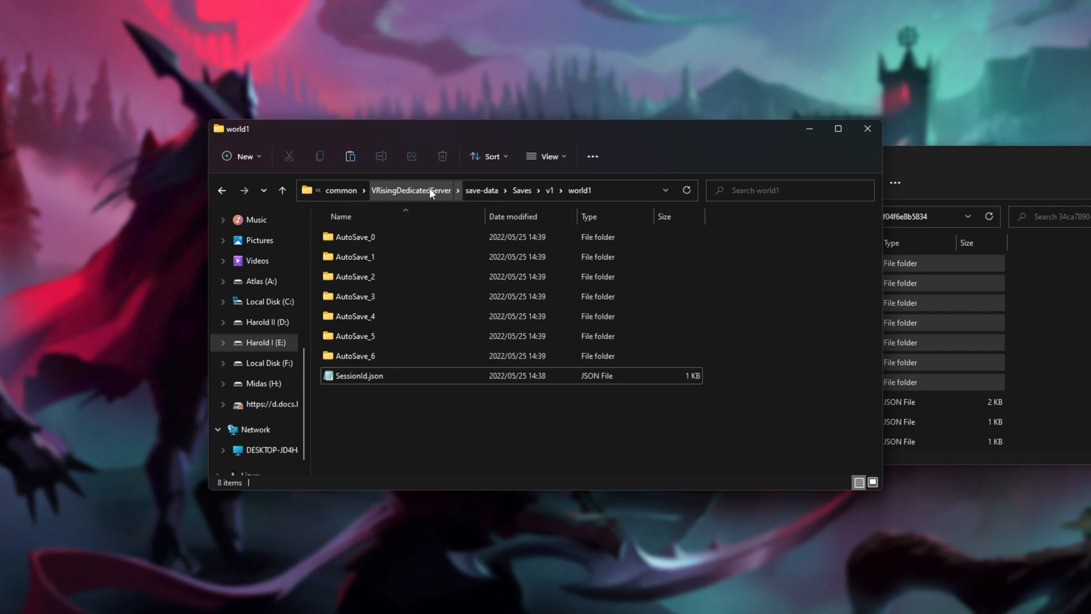
Copy the single-player settings JSON files into VRisingServer_Data\StreamingAssets\Settings, replacing the originals
left_click(410, 190)
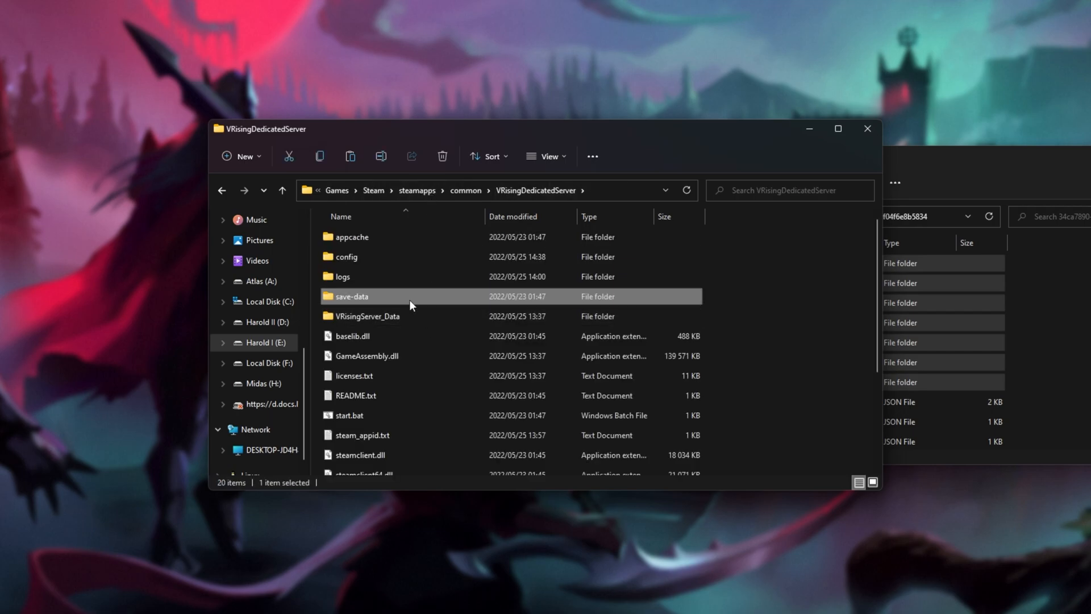
double_click(369, 316)
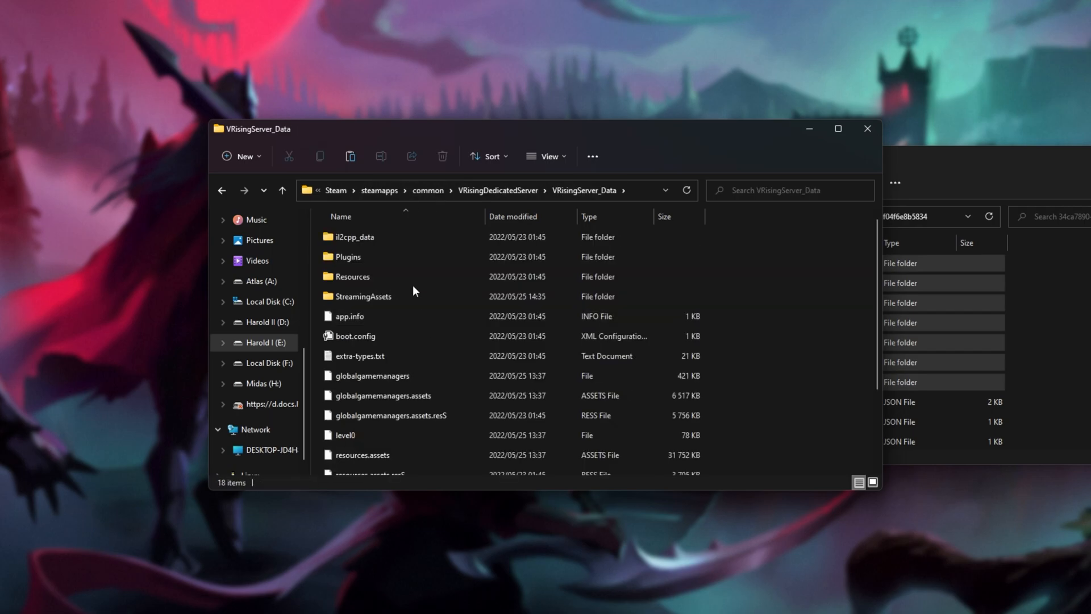
double_click(362, 296)
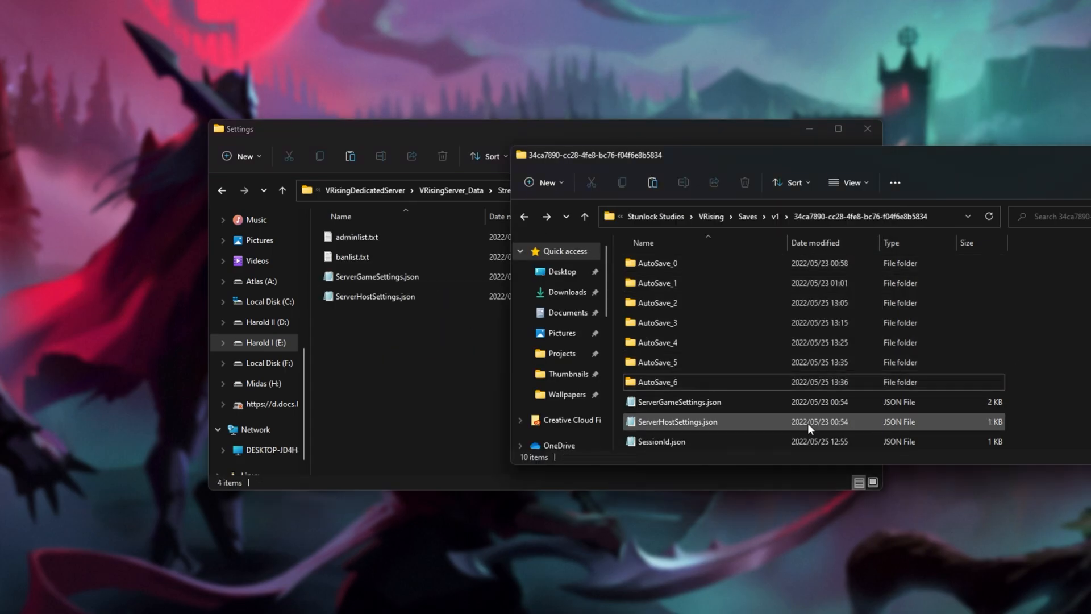
left_click(678, 401)
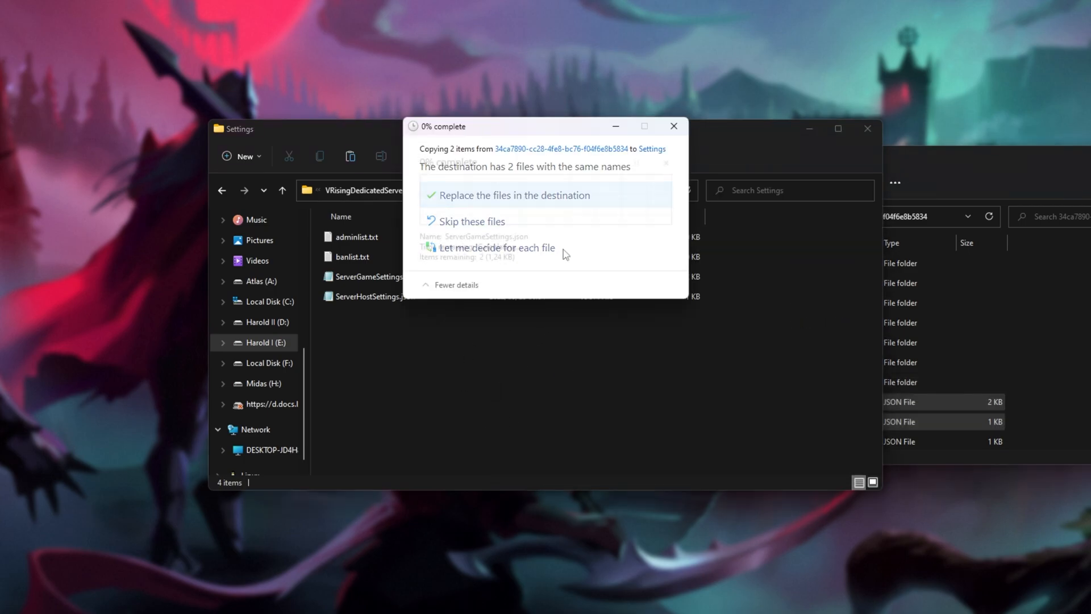
left_click(513, 194)
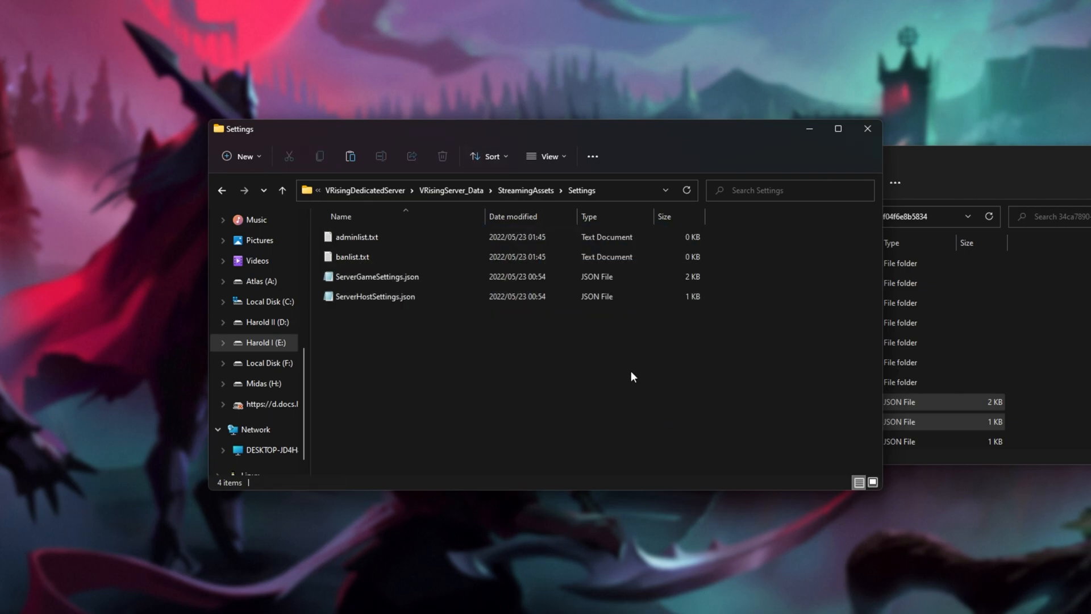
left_click(373, 295)
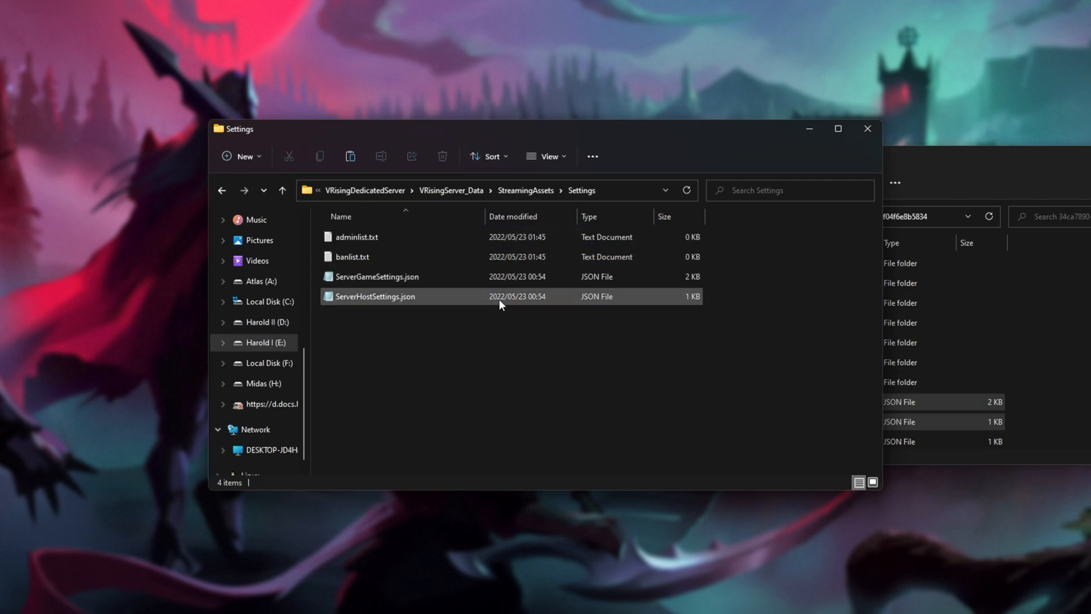
Change MaxConnectedUsers from 1 to 10 in ServerHostSettings.json and save it
double_click(375, 295)
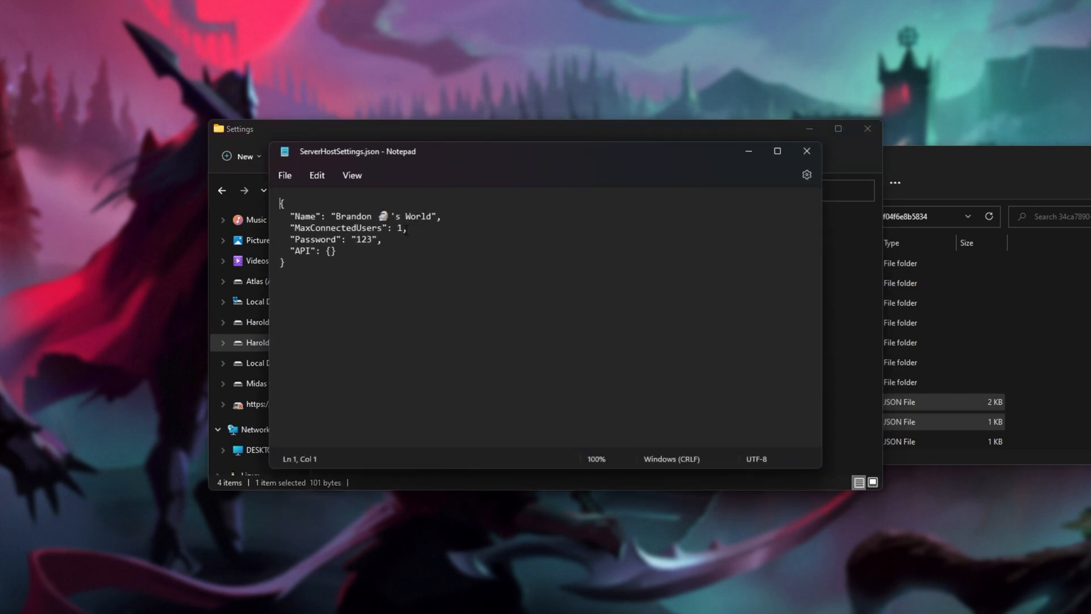
type("0")
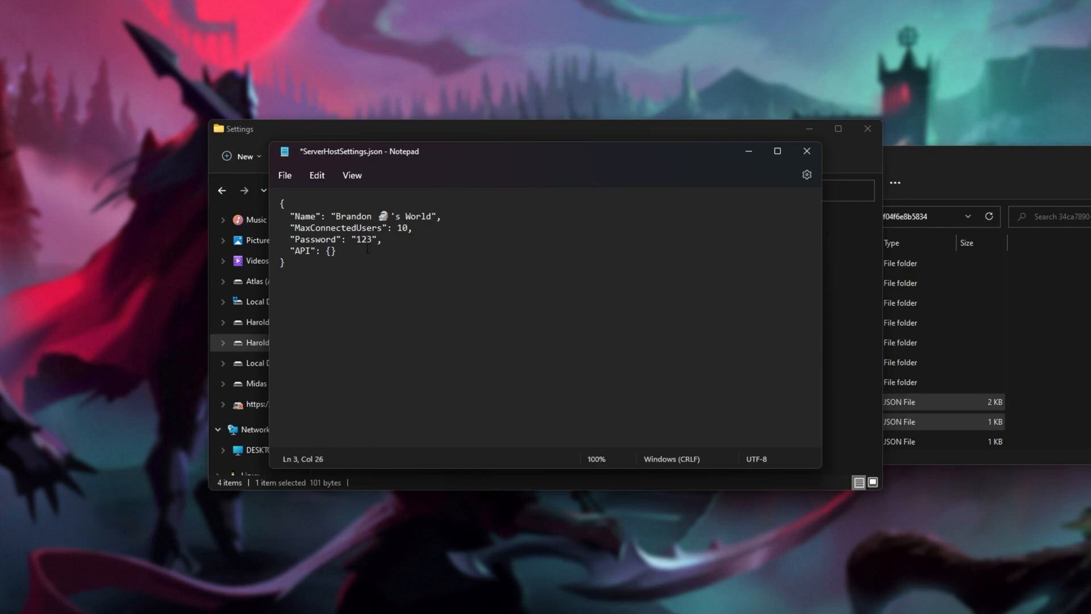
key("ctrl+s")
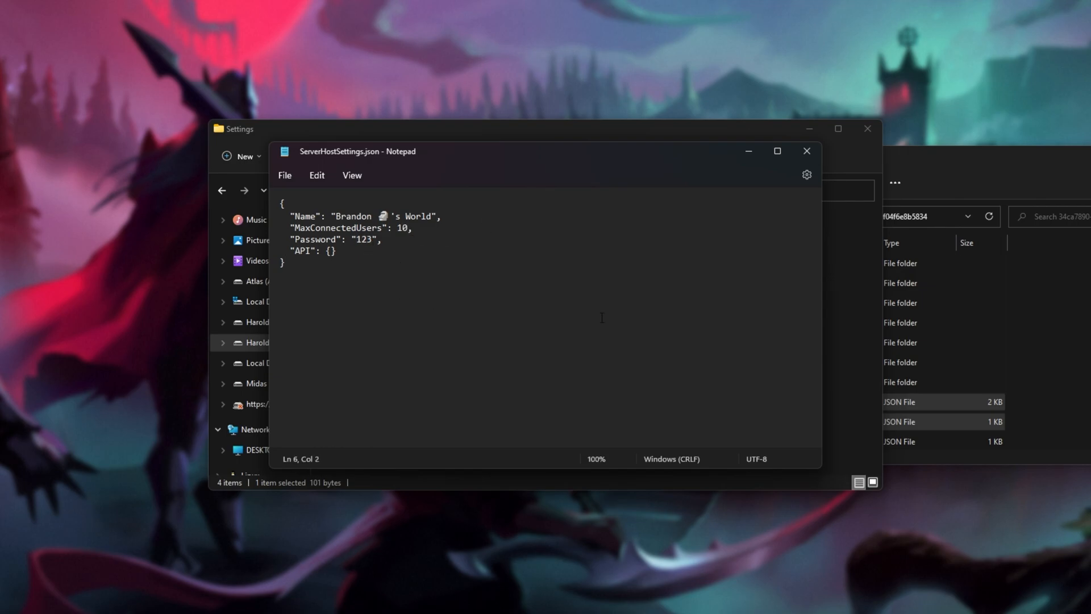
left_click(805, 151)
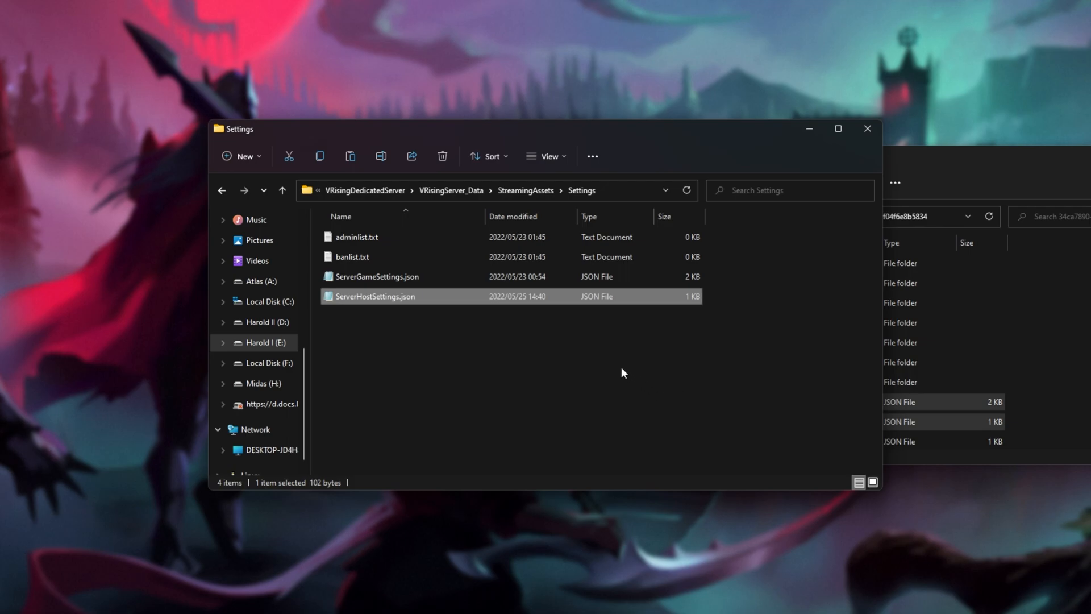
key("ctrl+a")
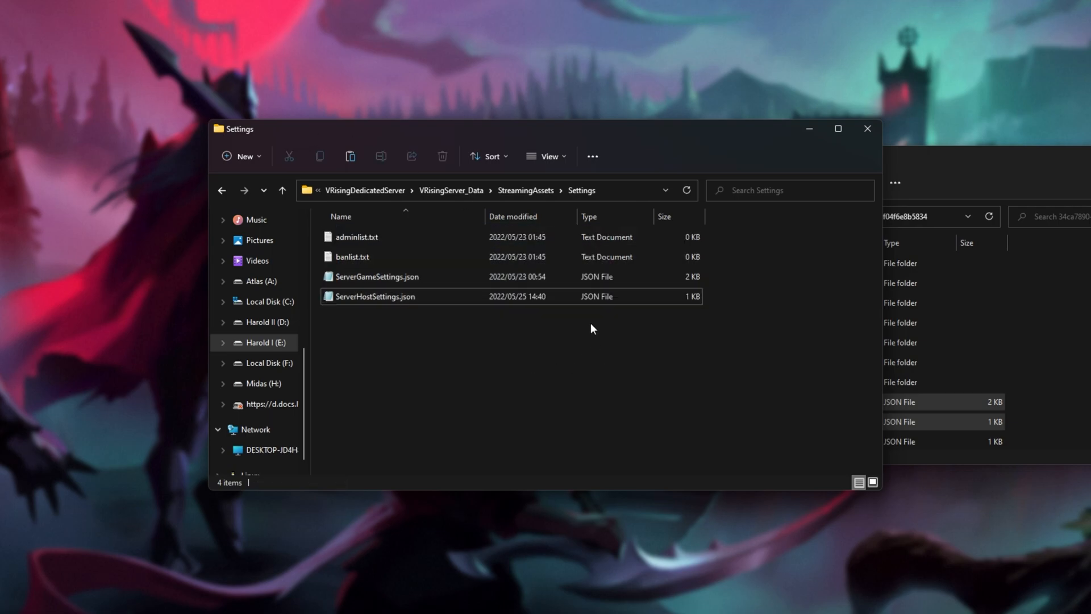
Run start.bat from the VRisingDedicatedServer folder to launch the server
left_click(376, 276)
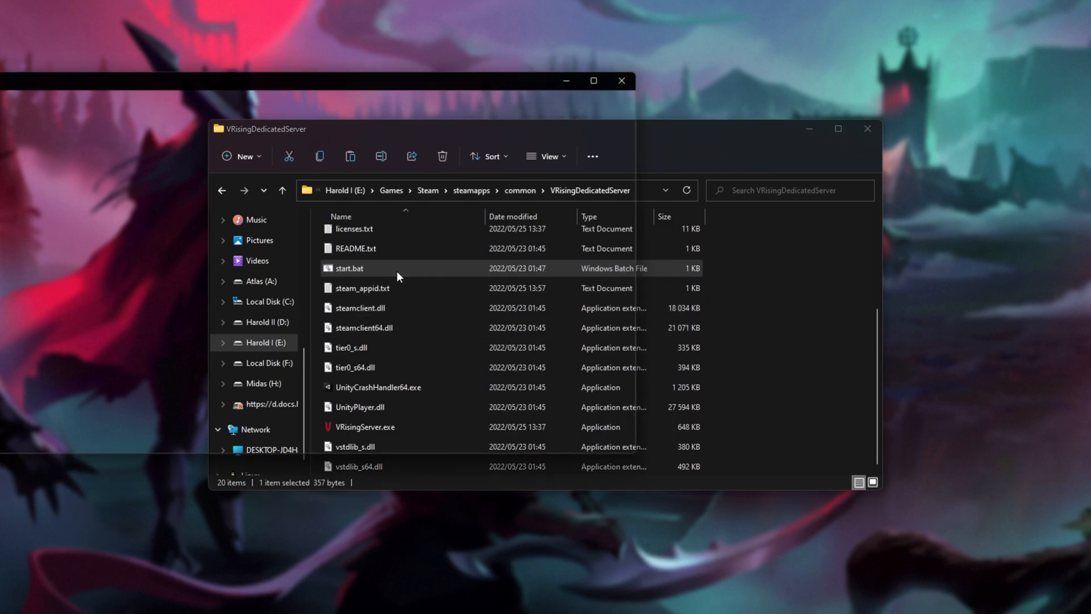
double_click(349, 268)
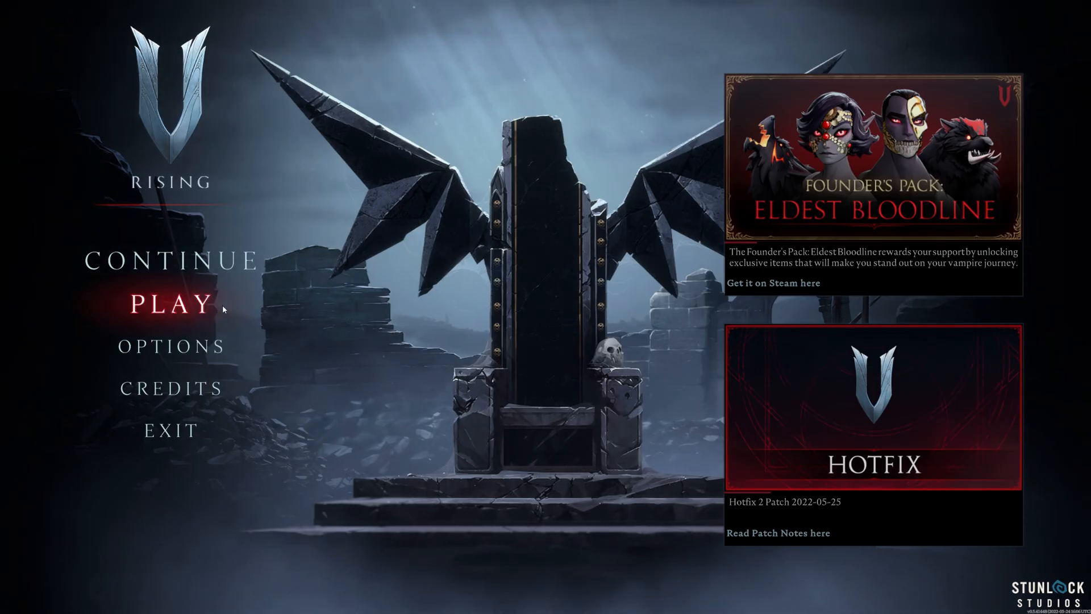
Go Play > PvP > all servers > Direct Connect and enter 127.0.0.1 as the address
left_click(169, 304)
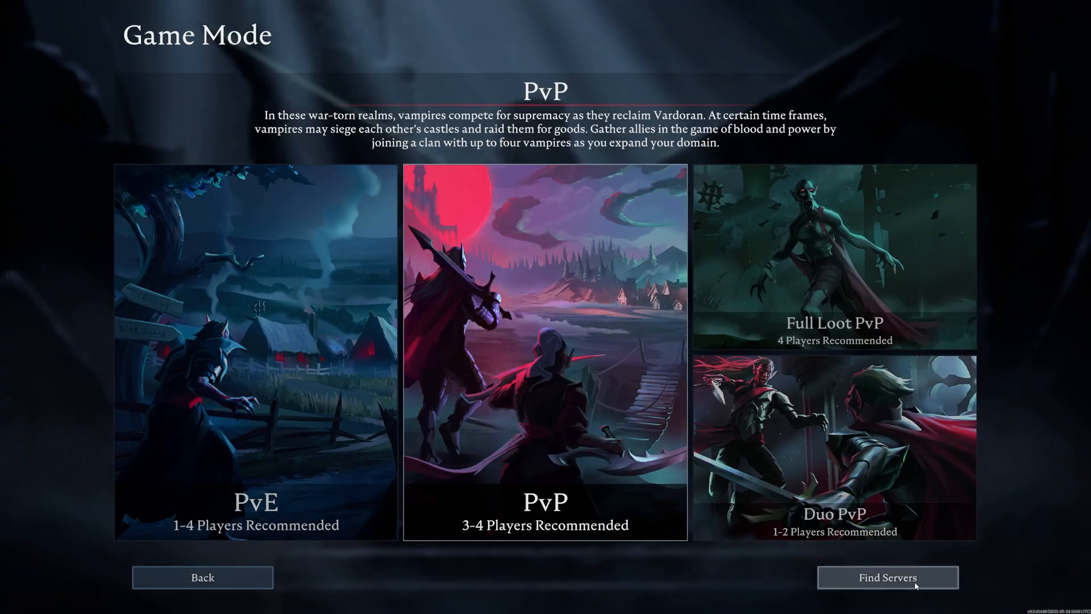
left_click(886, 577)
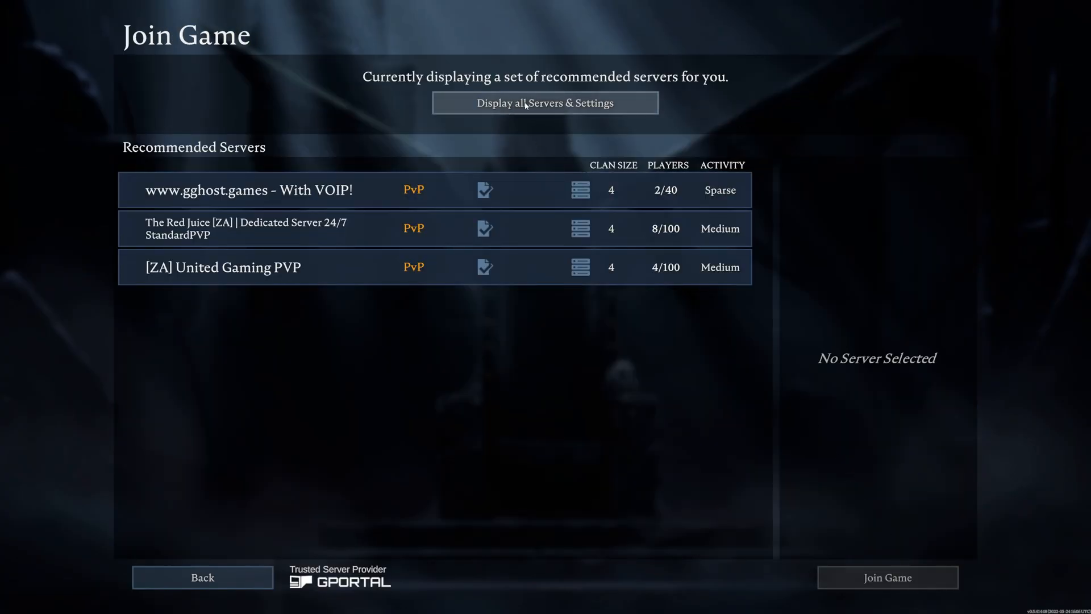
left_click(544, 103)
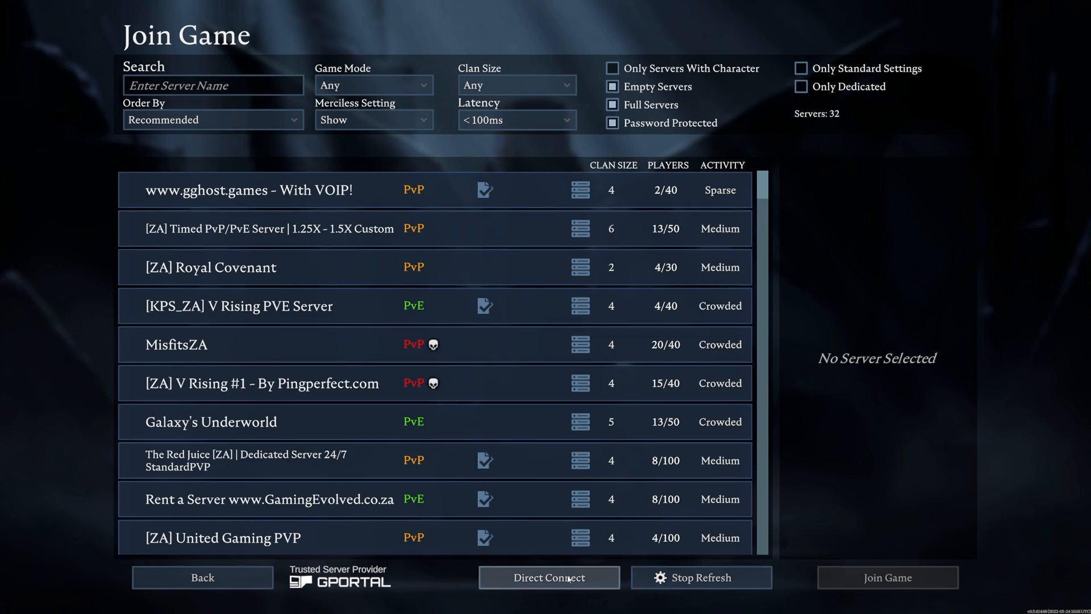
left_click(548, 577)
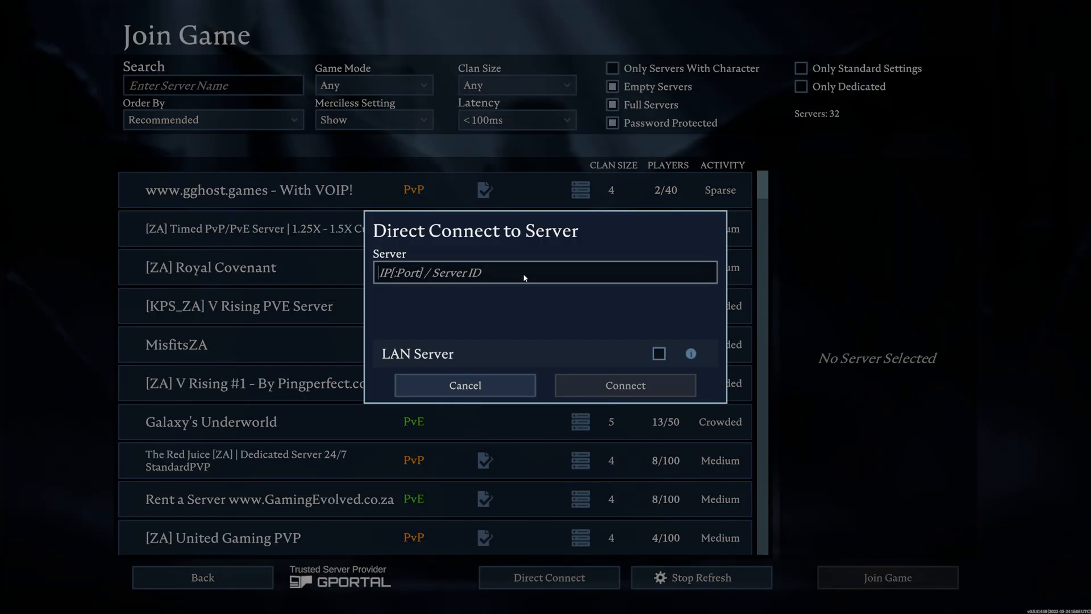
type("127.0.0.1")
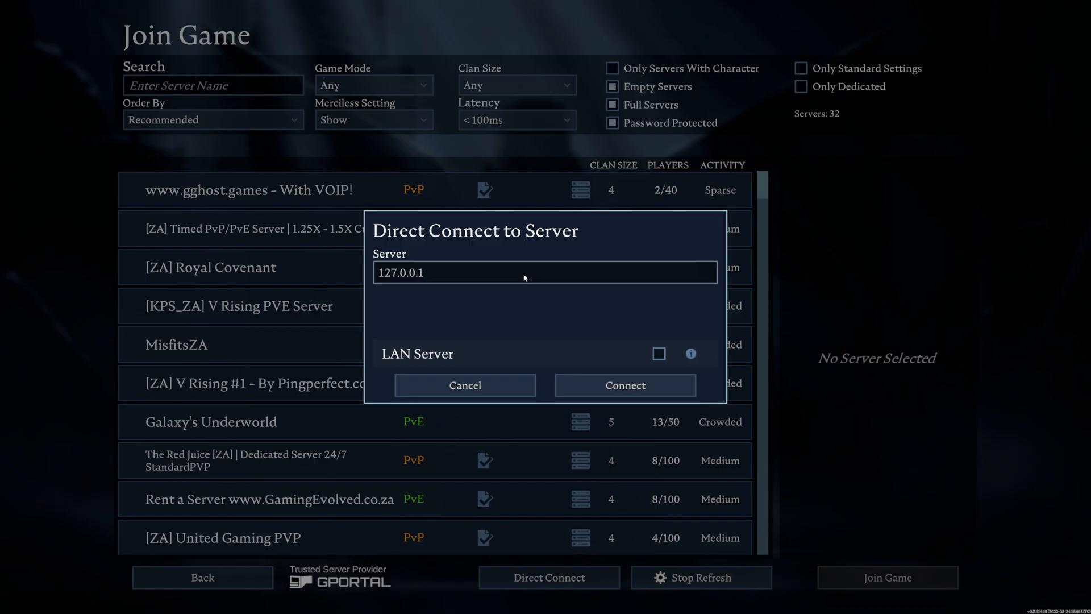
left_click(623, 385)
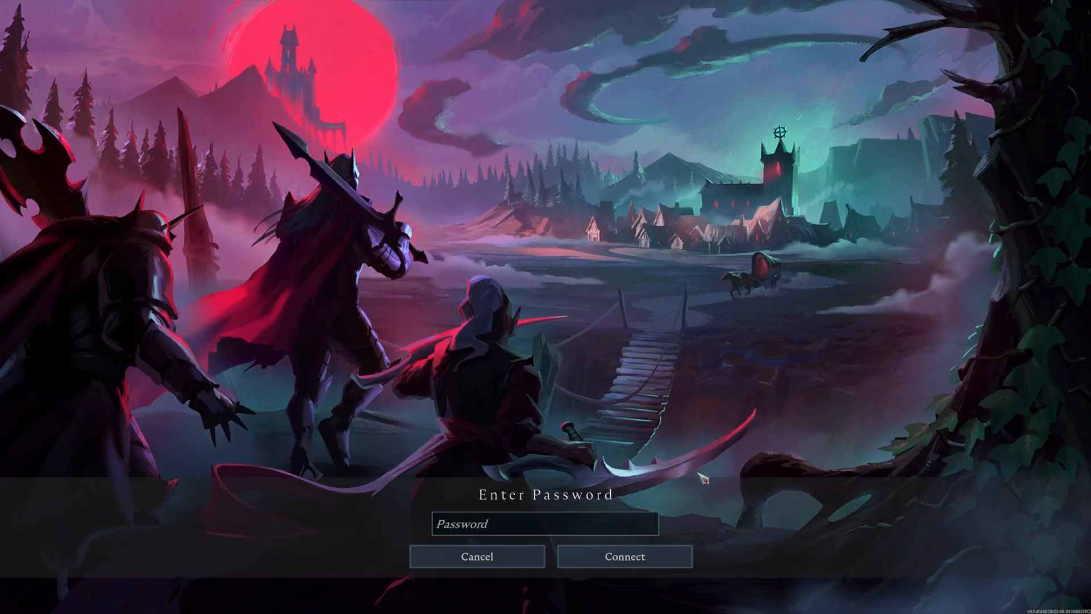
type("123")
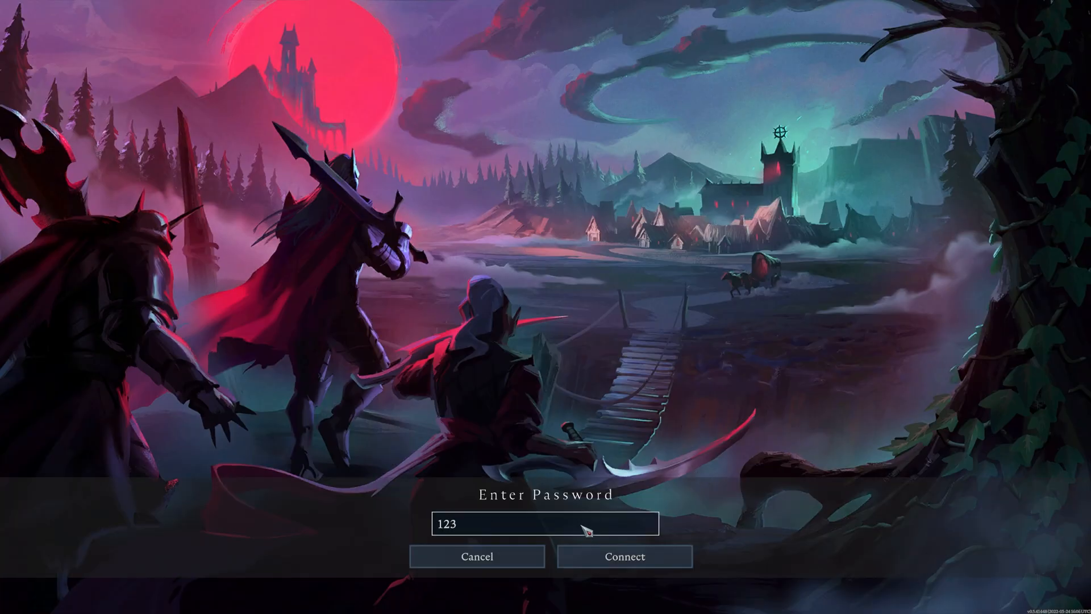
left_click(624, 556)
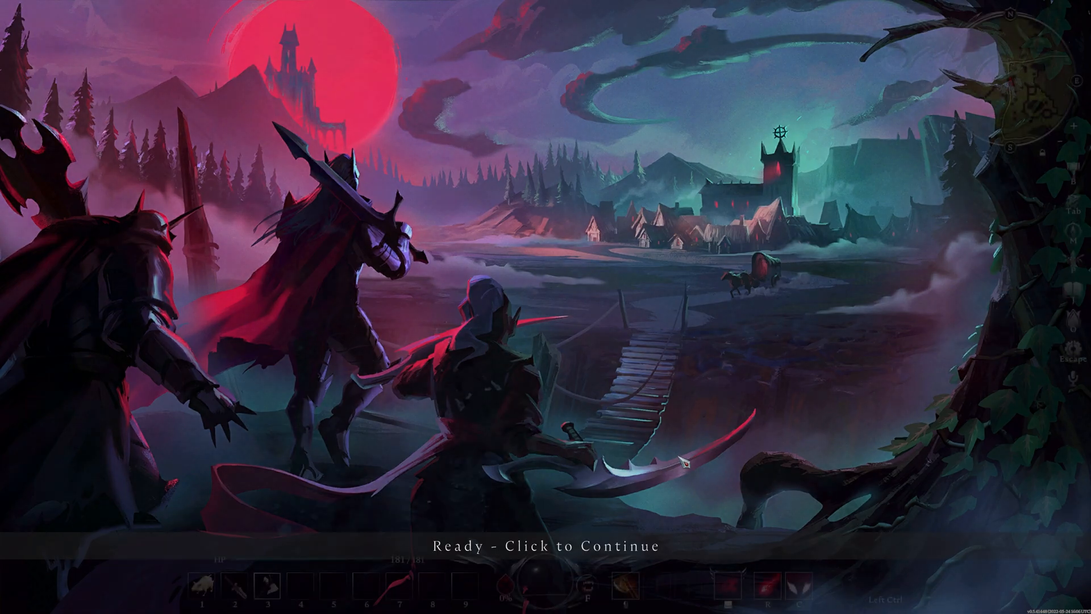
left_click(545, 544)
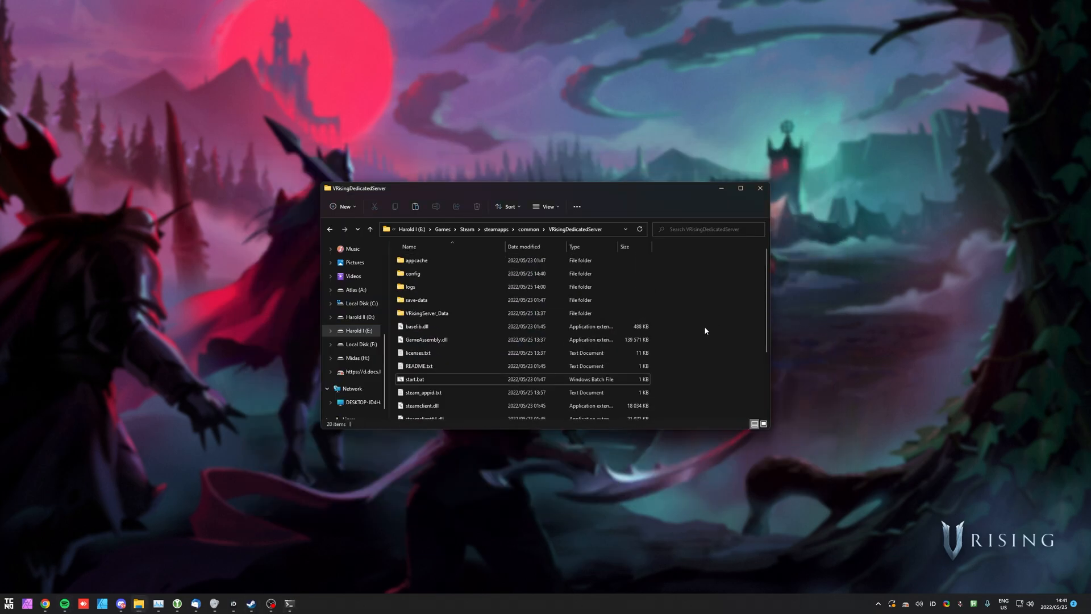
Navigate save-data > Saves into world1 and open the newest AutoSave_7 folder
double_click(416, 300)
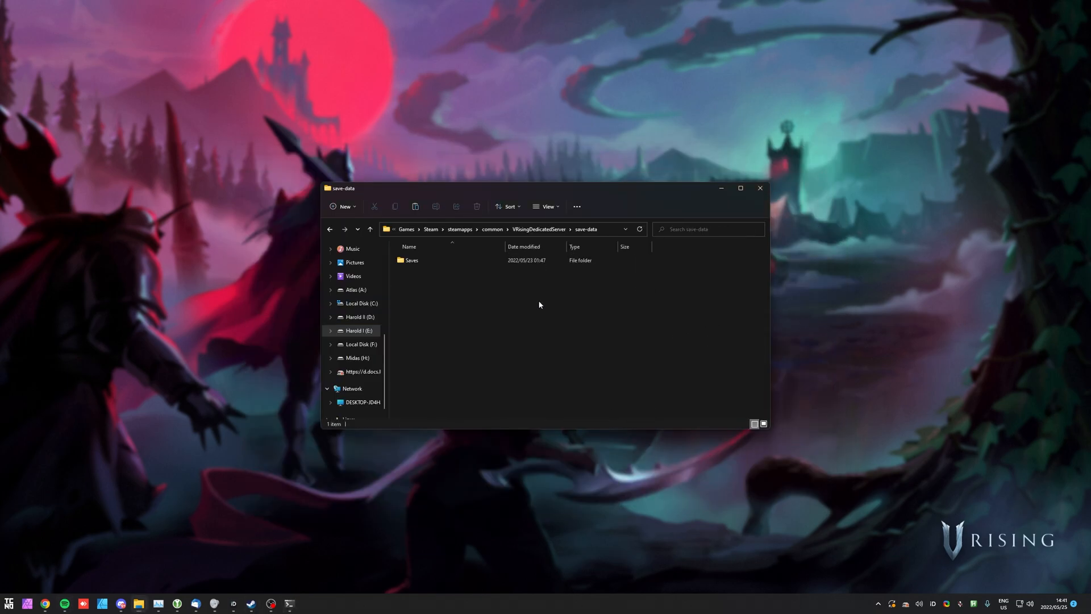
double_click(410, 259)
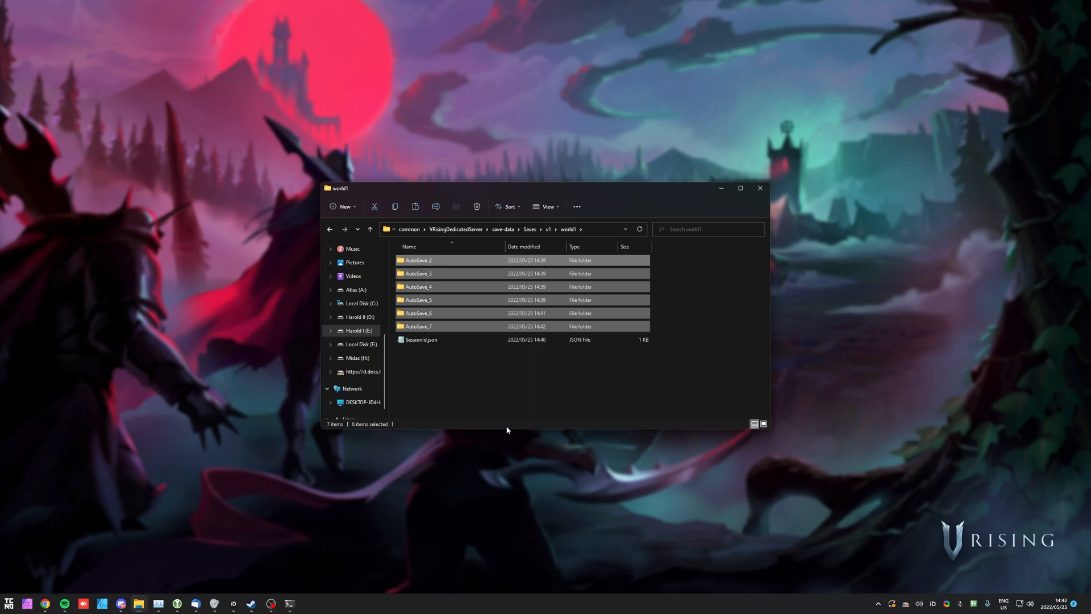
mouse_move(490, 385)
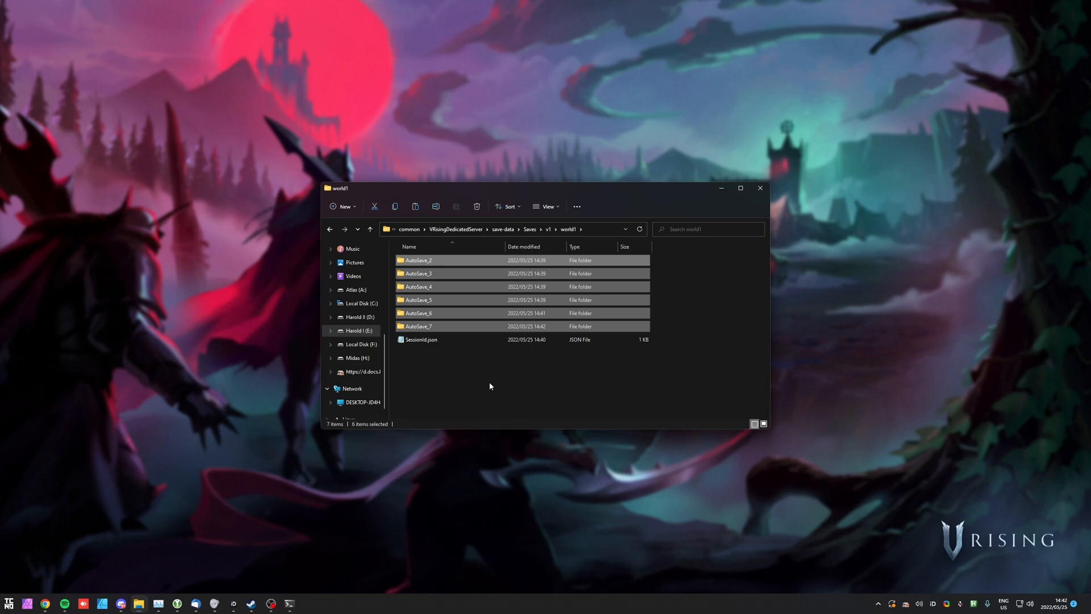
mouse_move(532, 375)
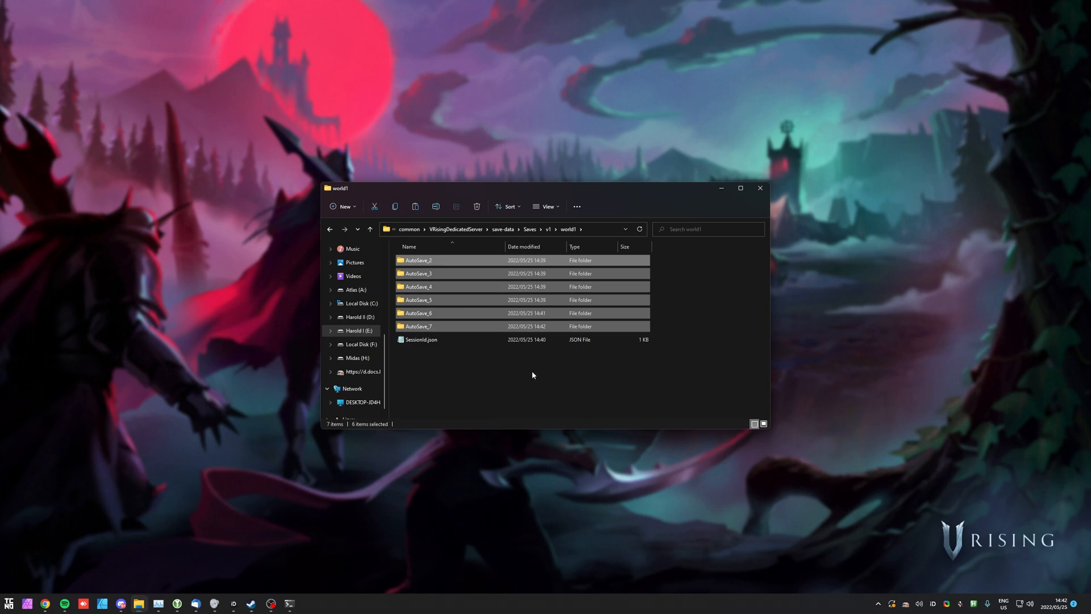
left_click(595, 362)
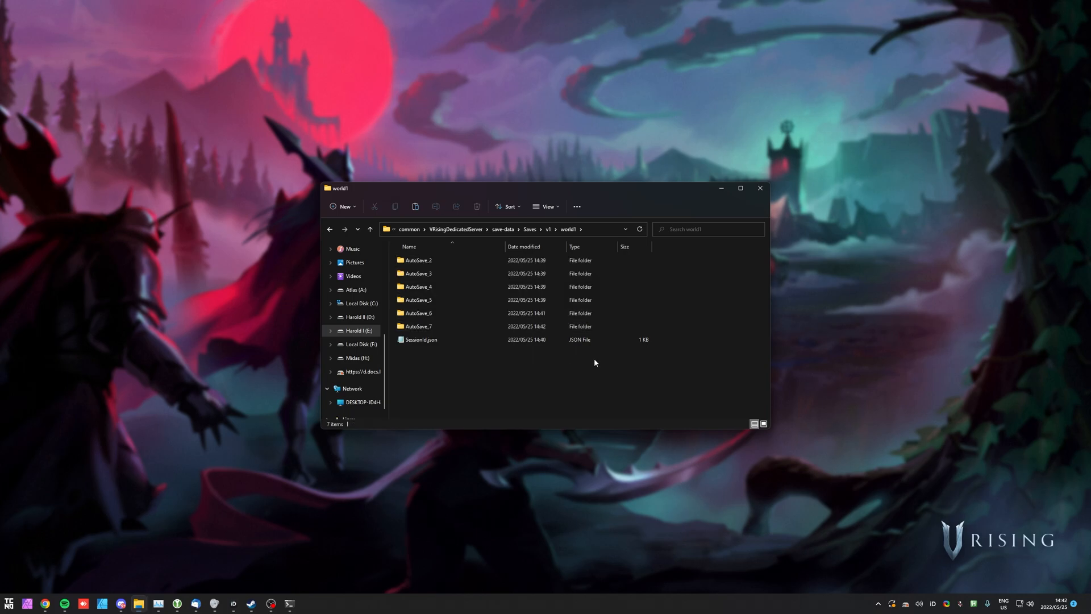
double_click(418, 326)
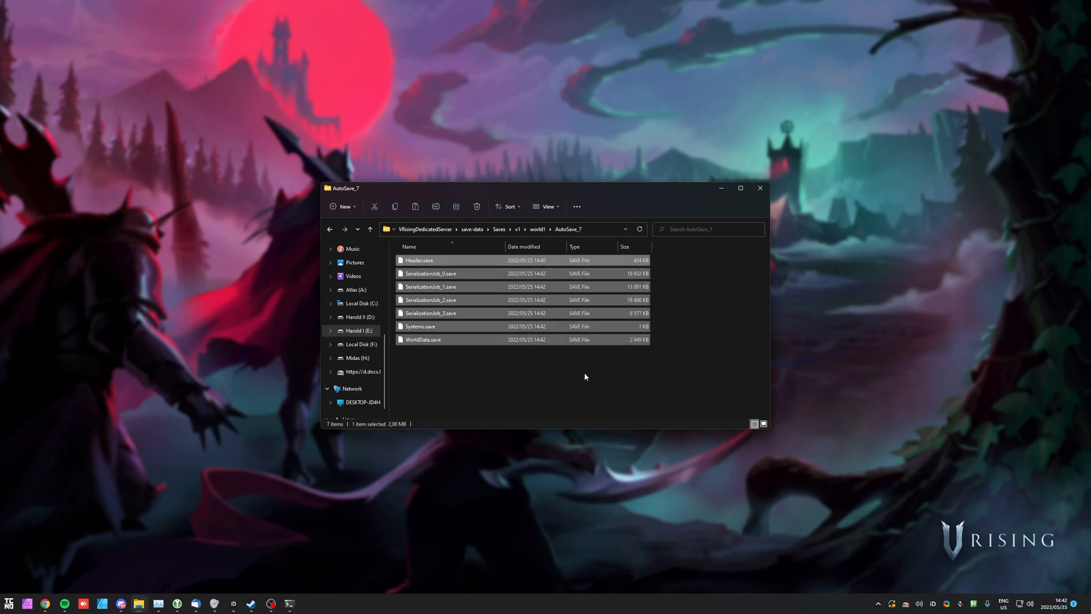